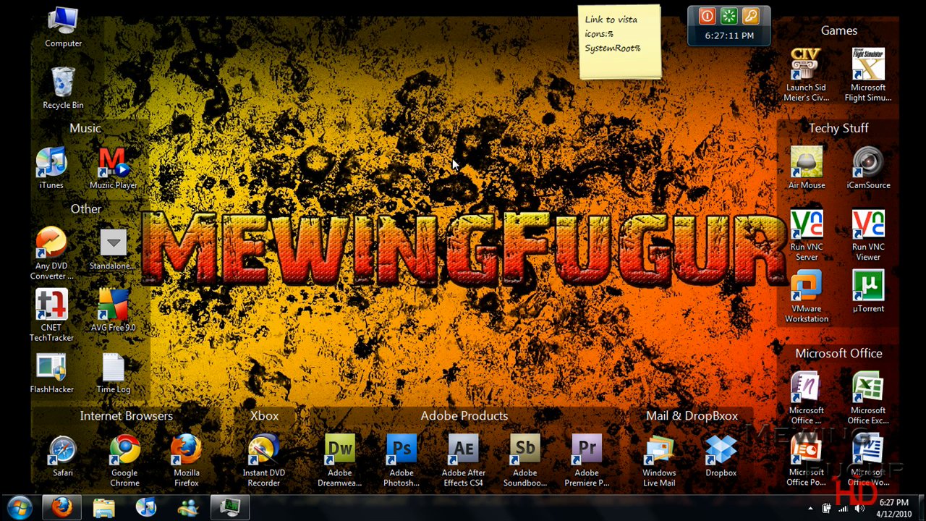
{"action": "mouse_move", "coordinate": [469, 168]}
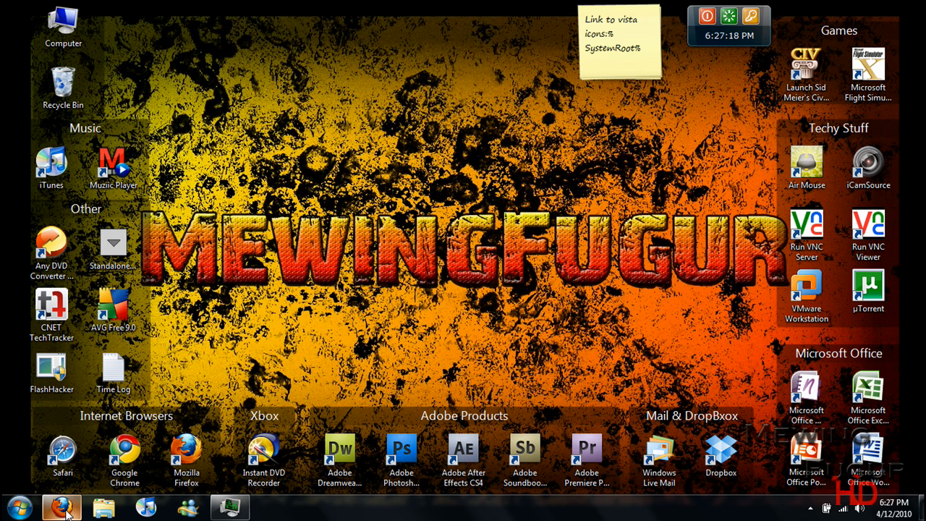
- Bring up Firefox on the RK Launcher guide page and start the installer download
{"action": "left_click", "coordinate": [60, 506]}
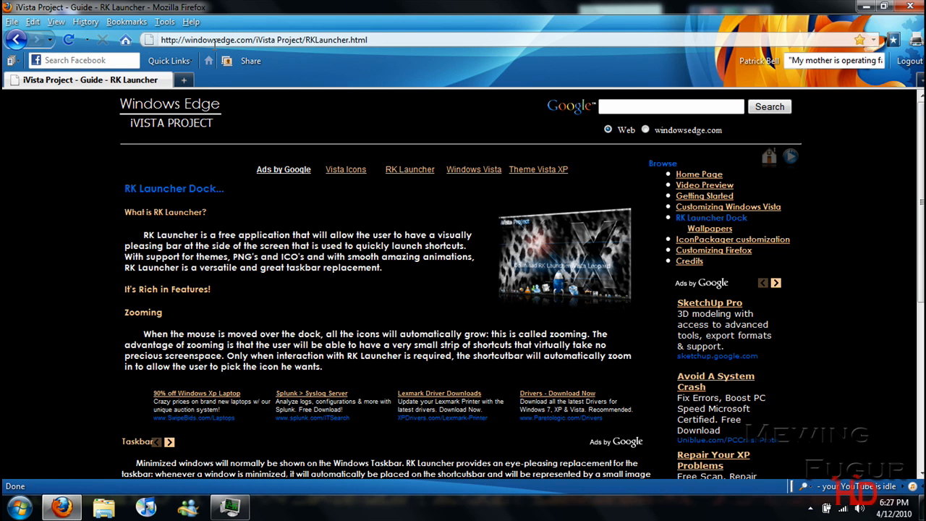
{"action": "left_click", "coordinate": [369, 41]}
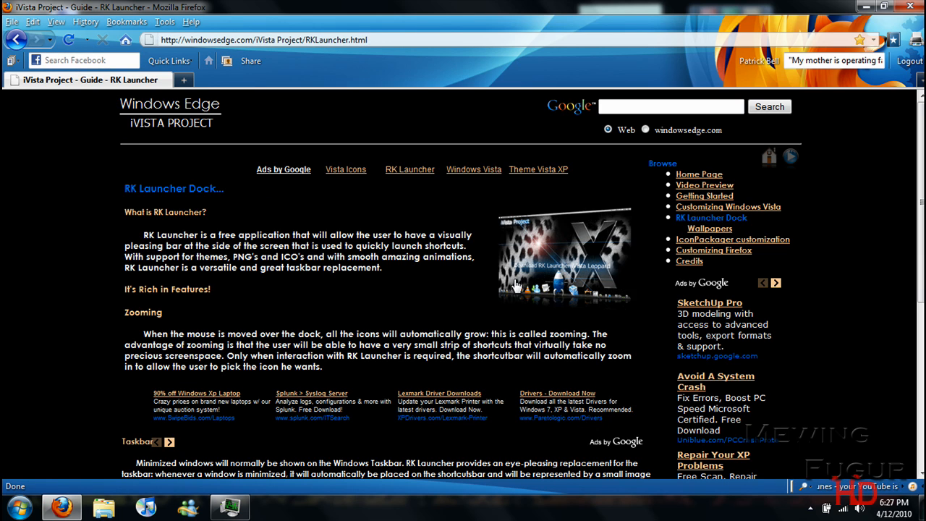
{"action": "left_click", "coordinate": [543, 273]}
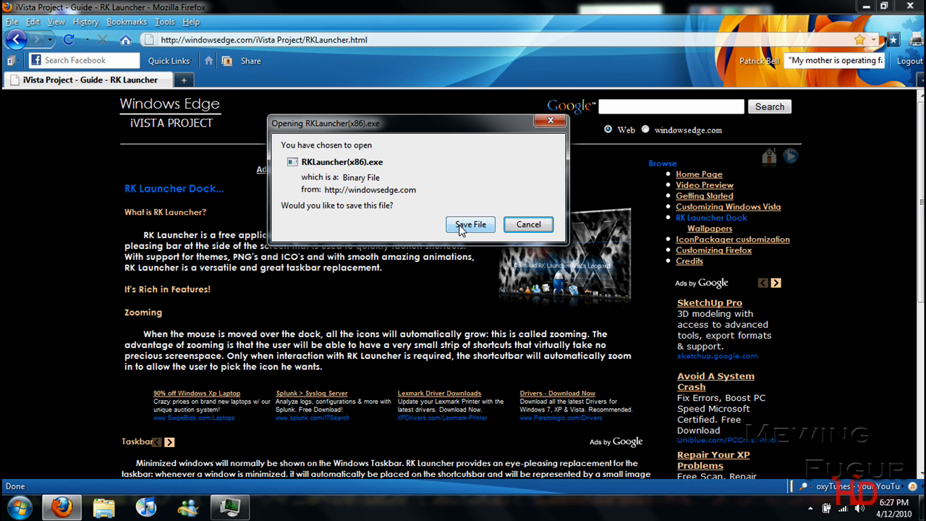
- Save the RK Launcher installer, run it from Downloads and allow the unverified publisher
{"action": "left_click", "coordinate": [471, 224]}
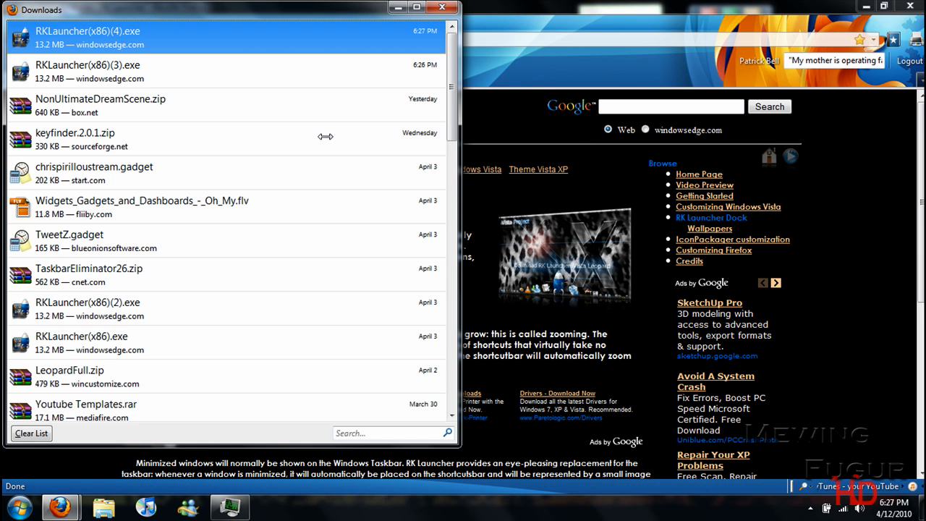
{"action": "mouse_move", "coordinate": [98, 35]}
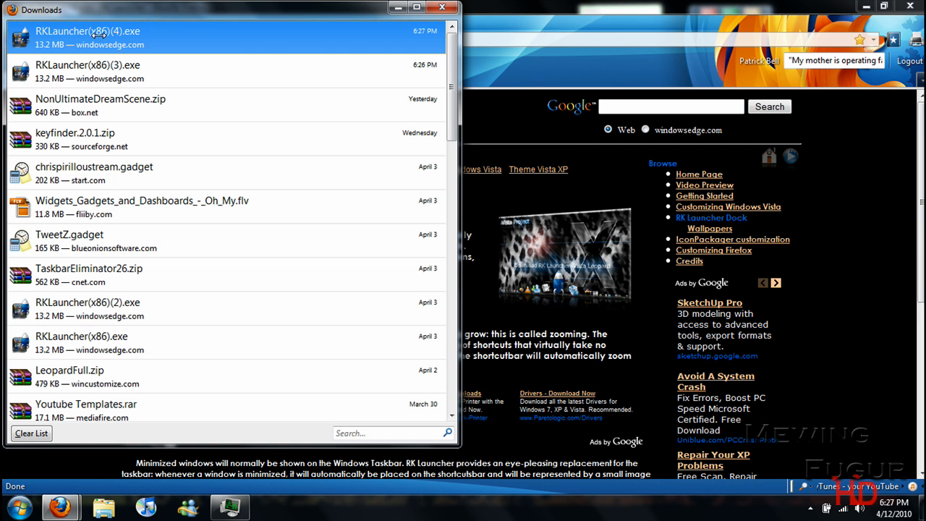
{"action": "double_click", "coordinate": [86, 32]}
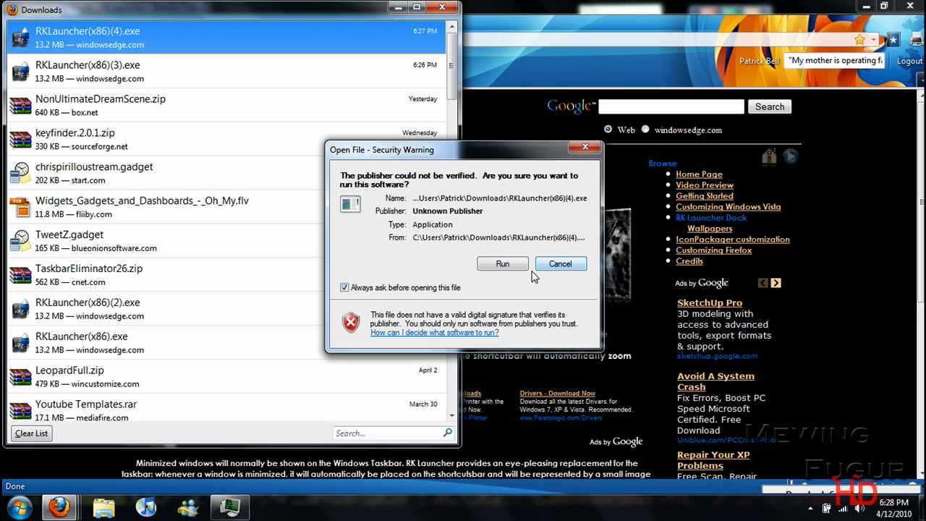
{"action": "left_click", "coordinate": [559, 263]}
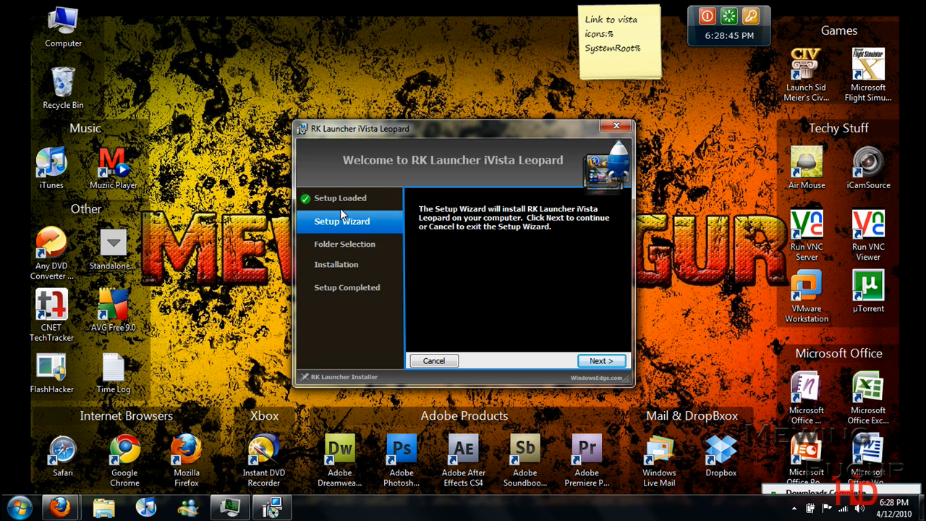
- Start the wizard with desktop and Start Menu shortcuts but without Start with Windows, past the readme
{"action": "left_click", "coordinate": [602, 360]}
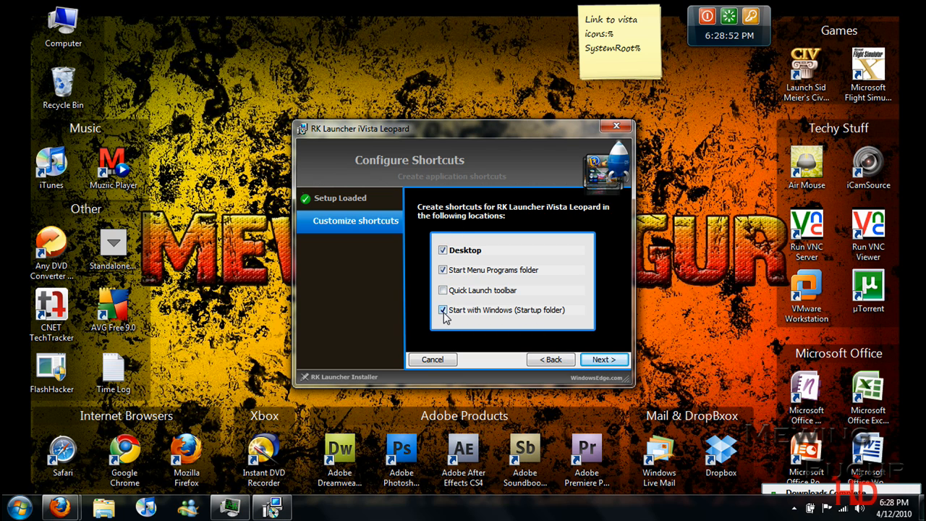
{"action": "left_click", "coordinate": [443, 309]}
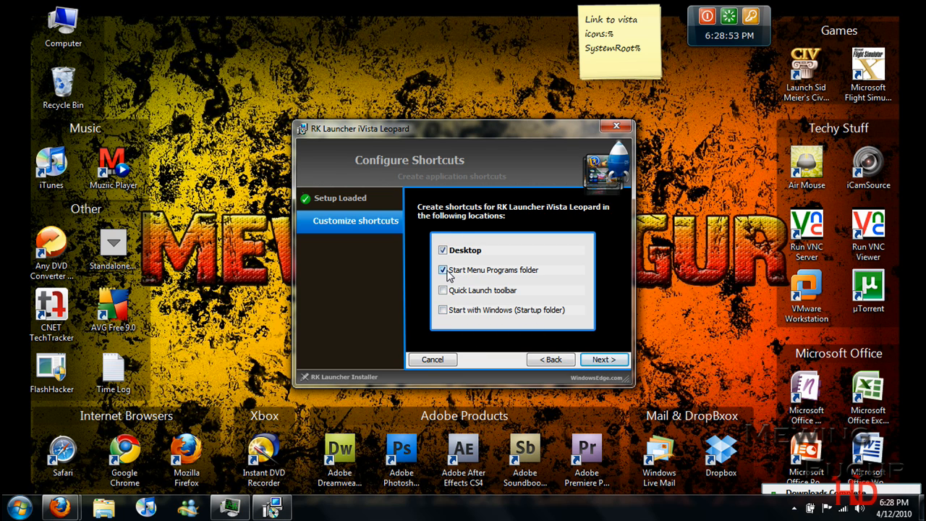
{"action": "left_click", "coordinate": [442, 269]}
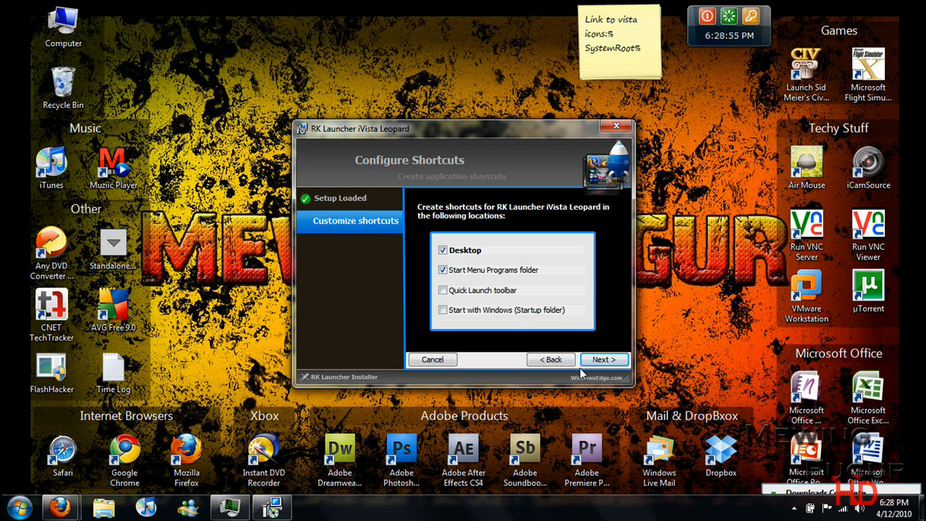
{"action": "left_click", "coordinate": [605, 359]}
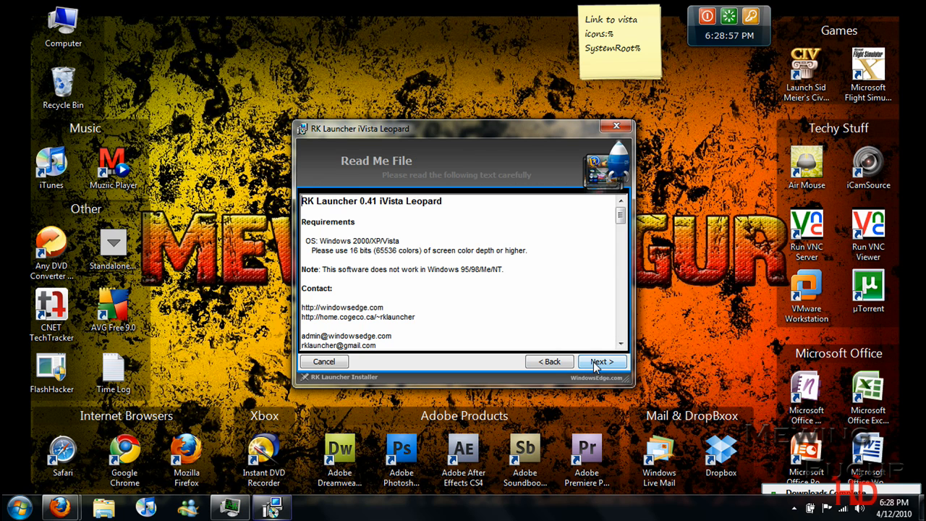
{"action": "left_click", "coordinate": [598, 362]}
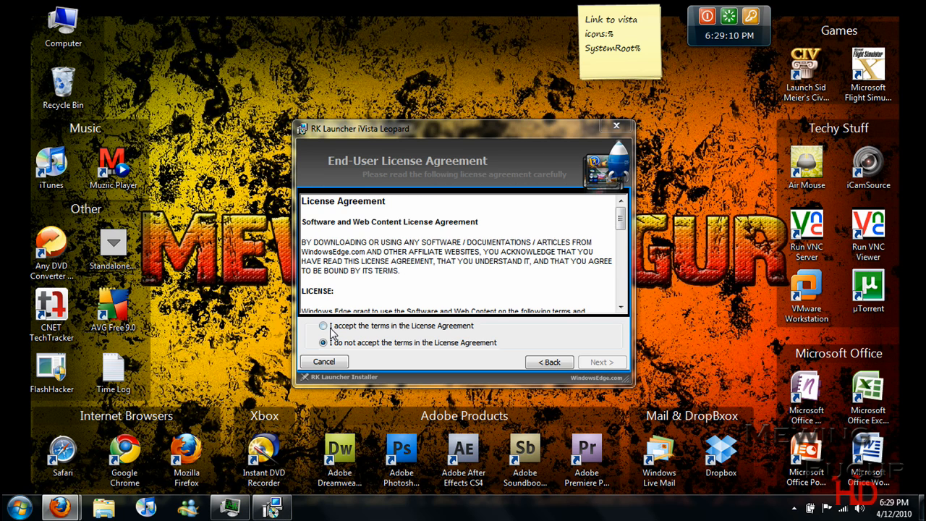
- Accept the license terms, keep the default Program Files folder and install RK Launcher
{"action": "left_click", "coordinate": [324, 326]}
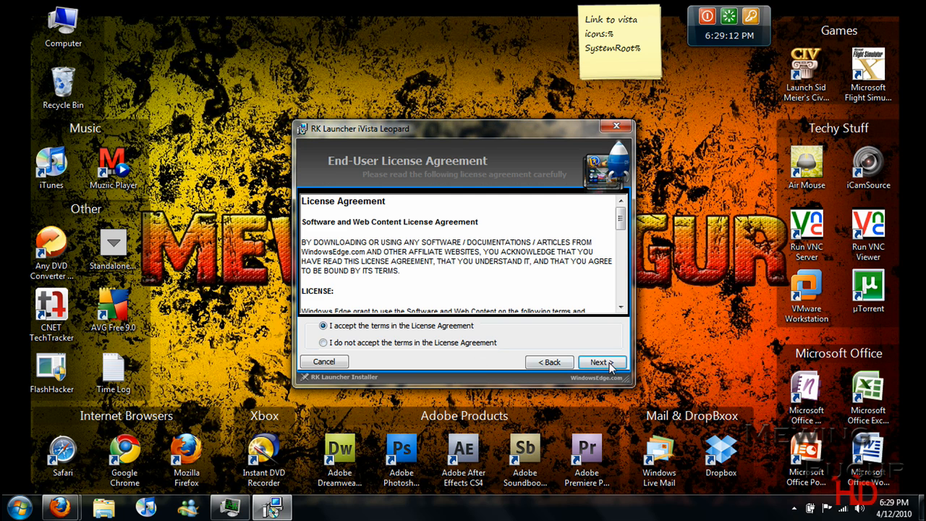
{"action": "left_click", "coordinate": [602, 362]}
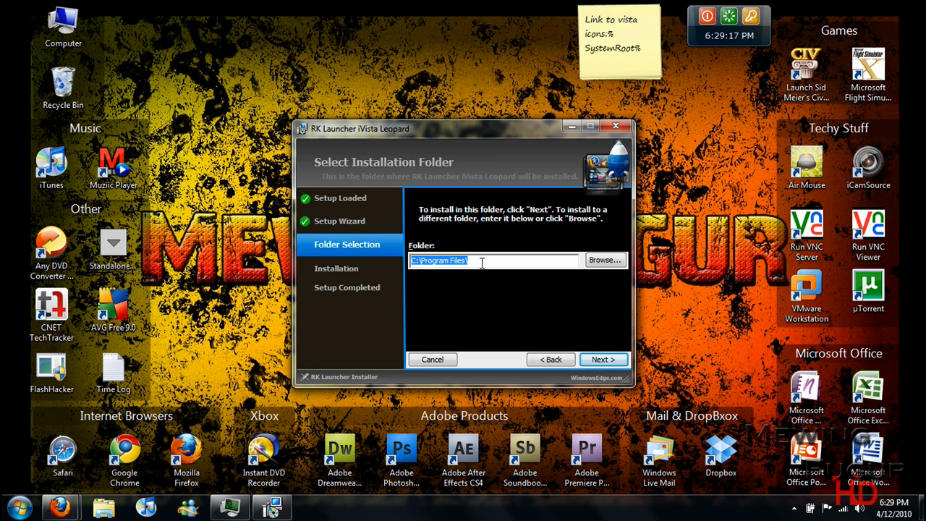
{"action": "left_click", "coordinate": [603, 358]}
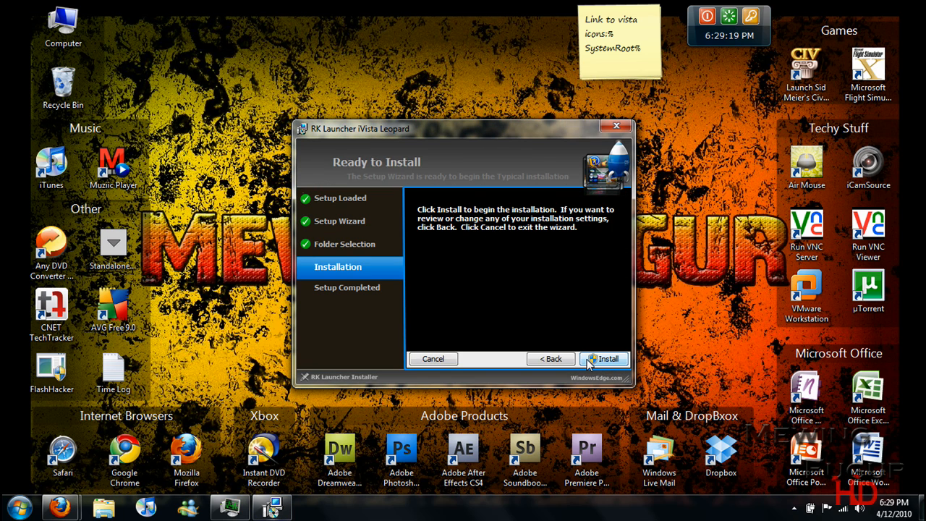
{"action": "left_click", "coordinate": [605, 359]}
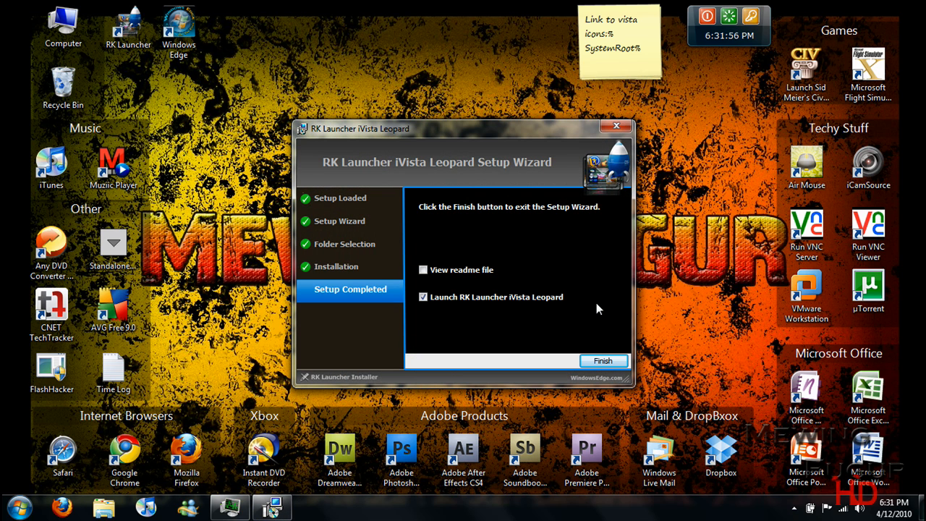
{"action": "mouse_move", "coordinate": [259, 147]}
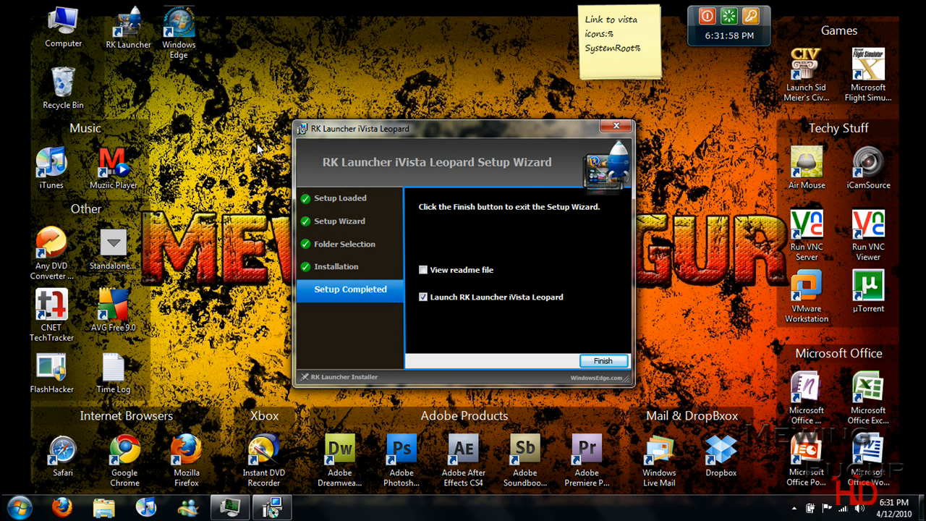
- Finish setup without launching RK Launcher iVista Leopard, leaving the desktop showing
{"action": "left_click", "coordinate": [179, 28]}
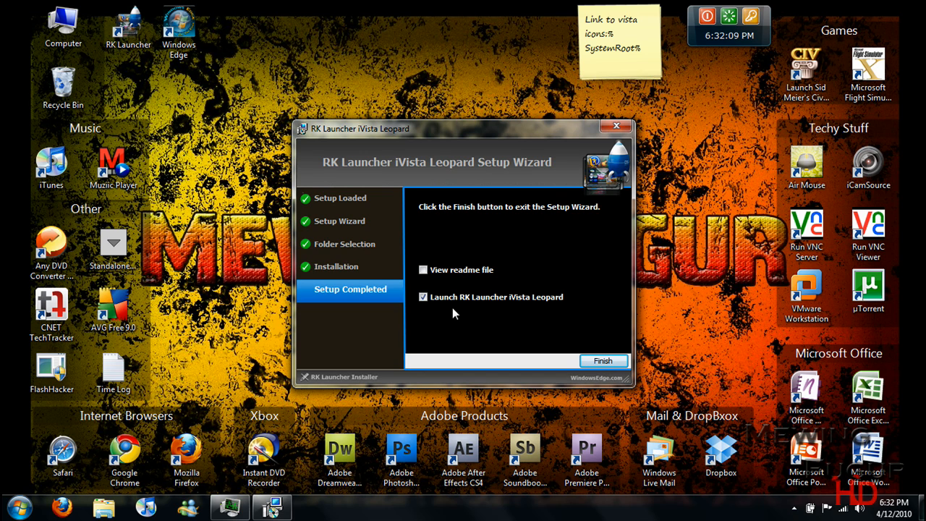
{"action": "mouse_move", "coordinate": [437, 284]}
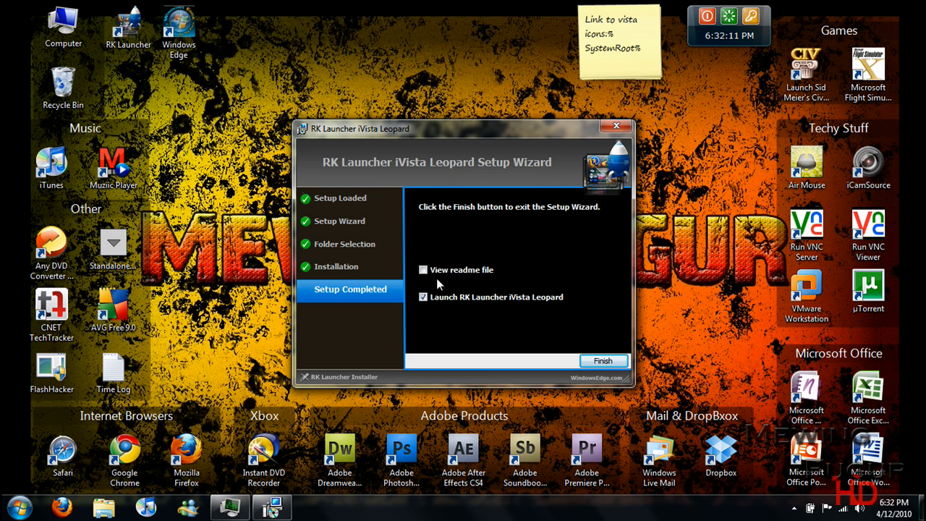
{"action": "left_click", "coordinate": [422, 297]}
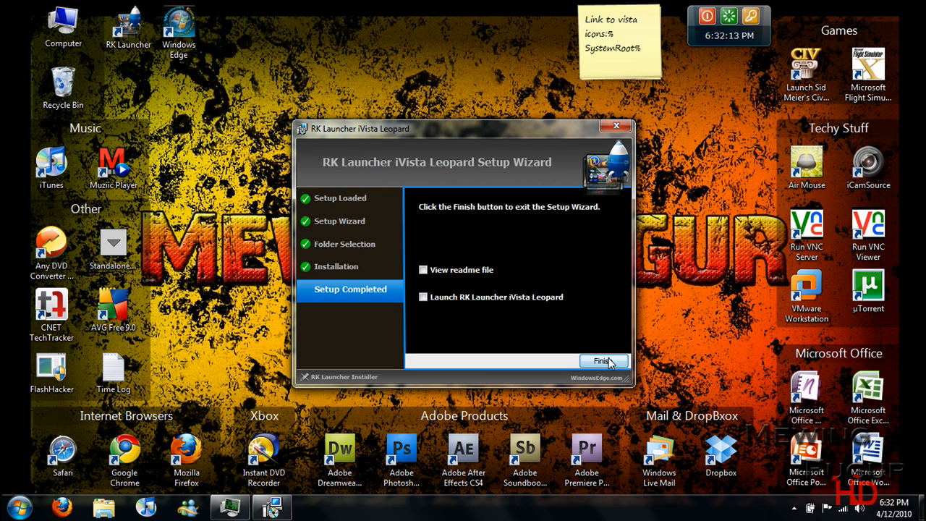
{"action": "left_click", "coordinate": [603, 362]}
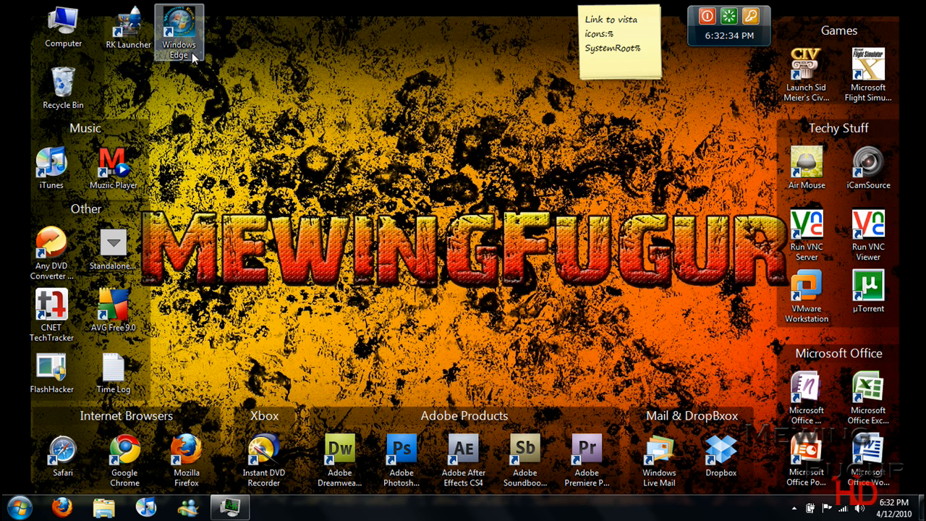
- Delete the Windows Edge desktop shortcut, confirming its move to the Recycle Bin
{"action": "right_click", "coordinate": [179, 29]}
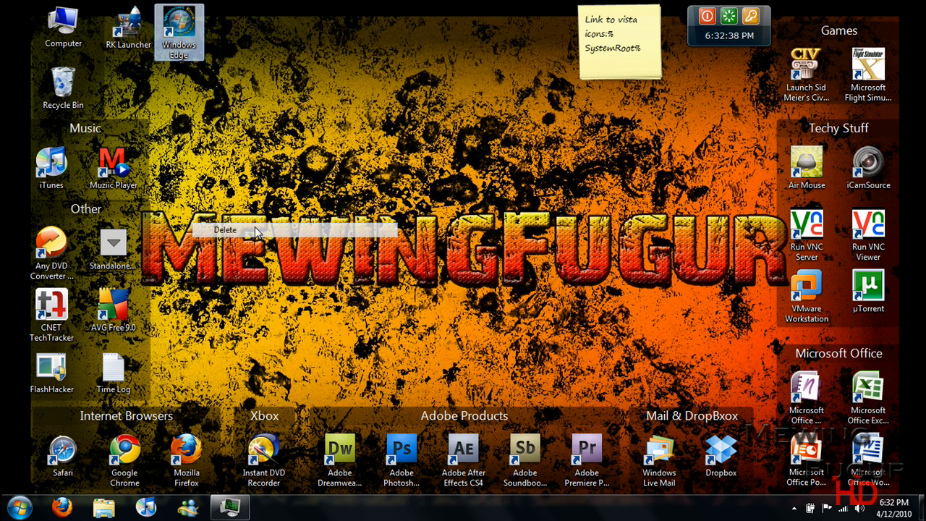
{"action": "left_click", "coordinate": [226, 229]}
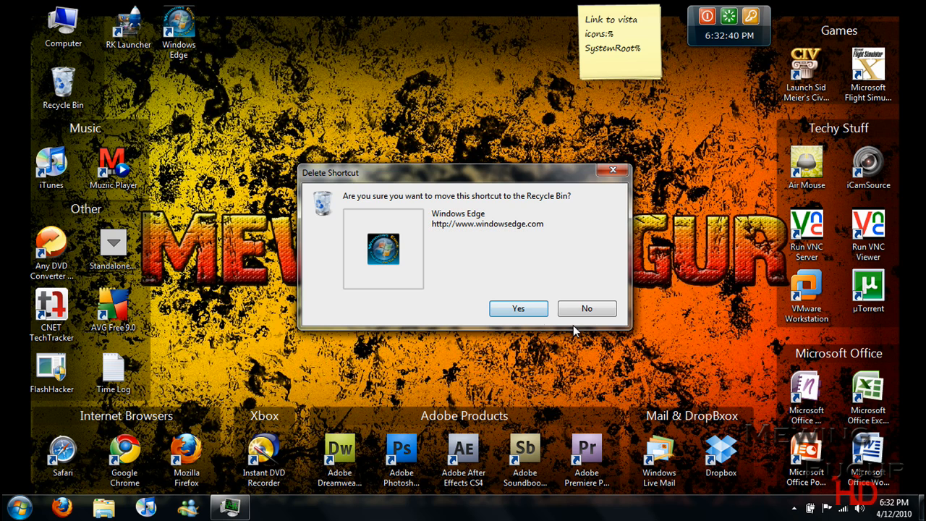
{"action": "left_click", "coordinate": [518, 308]}
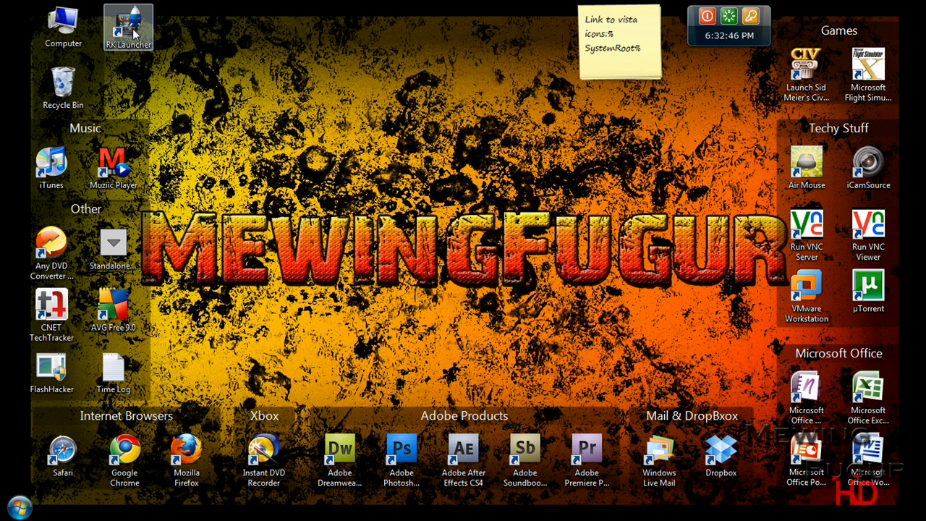
- Start RK Launcher from its desktop shortcut and dismiss the 'Class already exists' error
{"action": "double_click", "coordinate": [127, 22]}
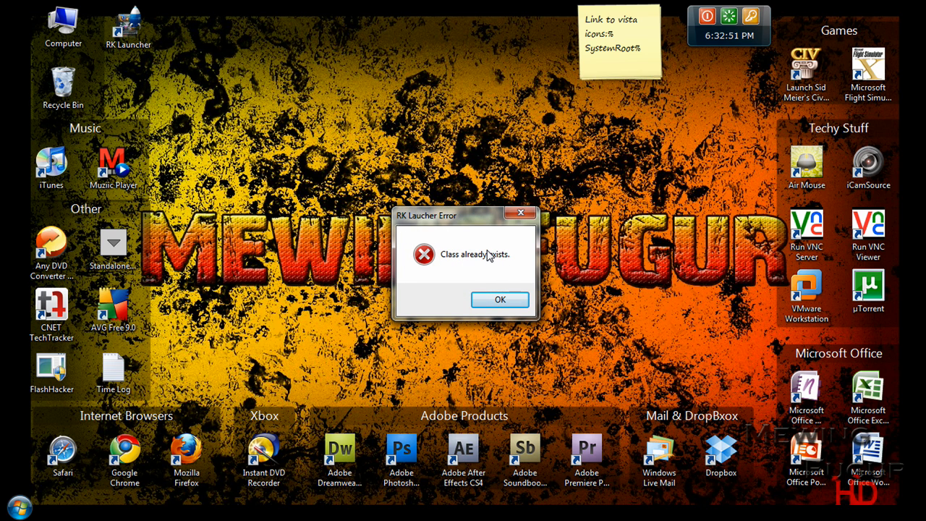
{"action": "mouse_move", "coordinate": [499, 299]}
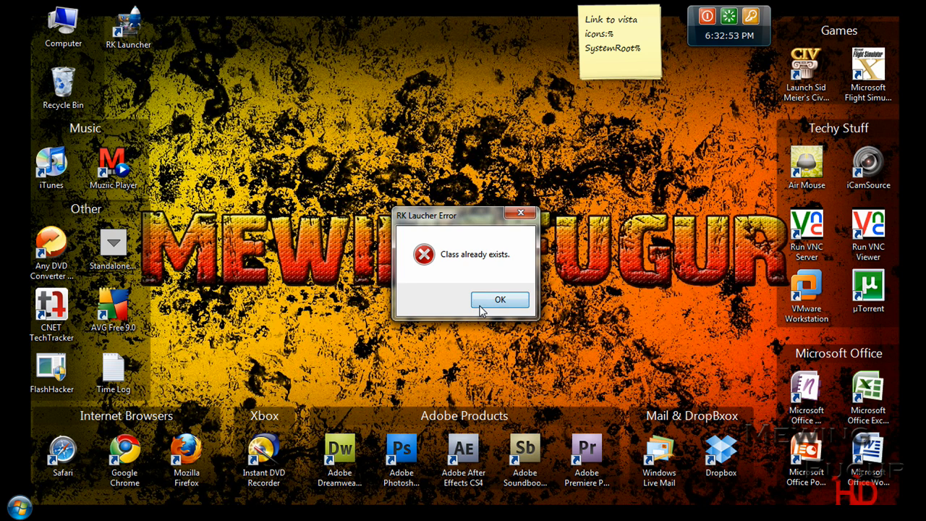
{"action": "left_click", "coordinate": [500, 299]}
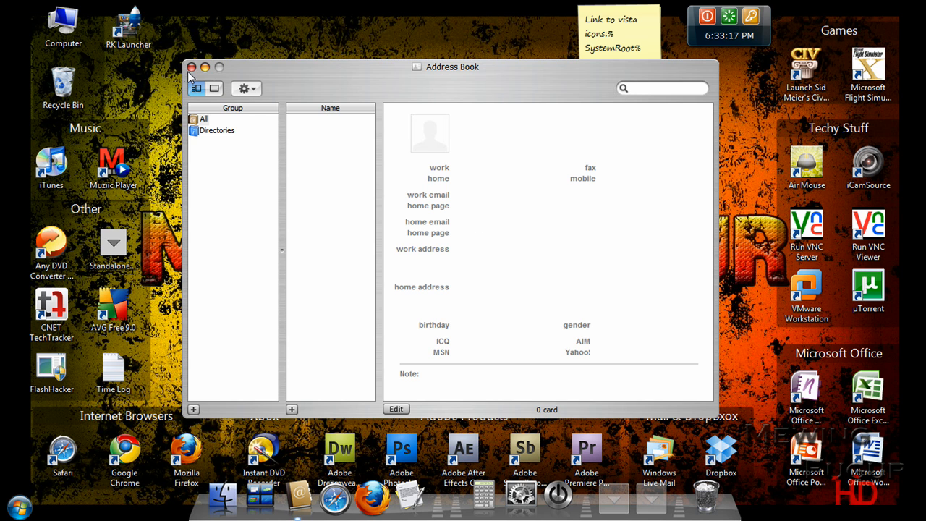
- Close the Address Book window that opened from the dock
{"action": "left_click", "coordinate": [191, 66]}
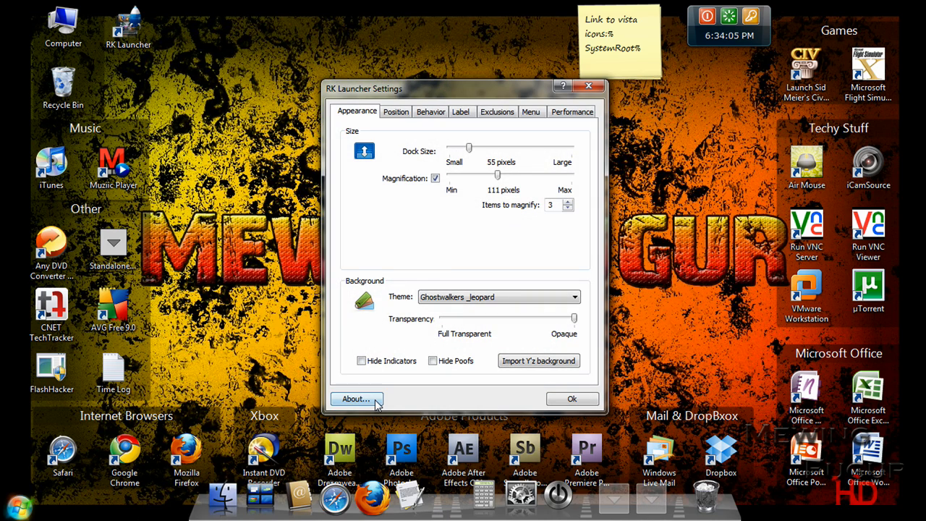
- Review the Behavior options, then enlarge the dock to 65 pixels with icon magnification enabled
{"action": "left_click", "coordinate": [432, 111]}
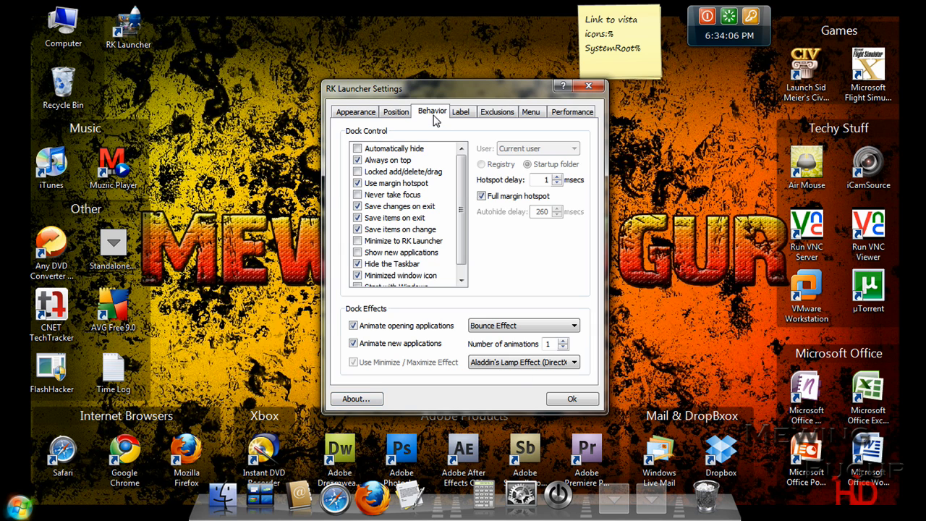
{"action": "scroll", "scroll_direction": "down", "scroll_amount": 3}
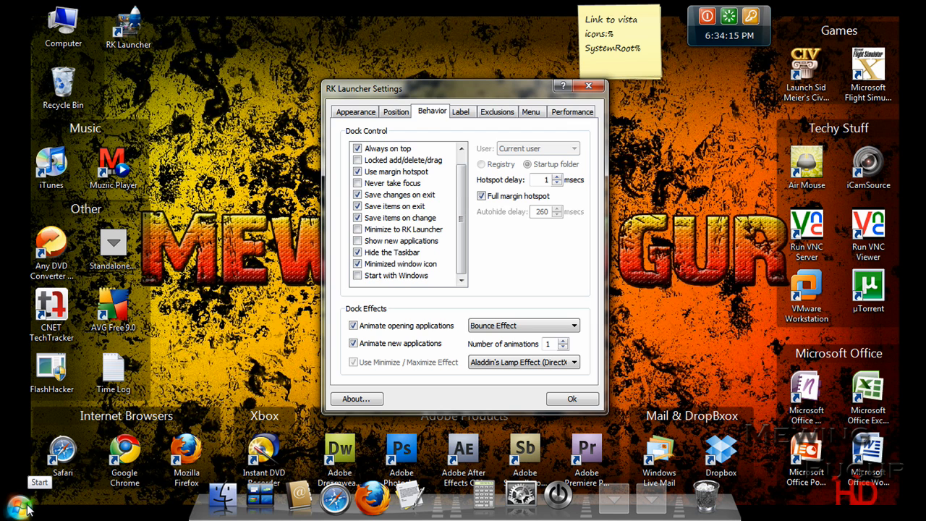
{"action": "left_click", "coordinate": [19, 500]}
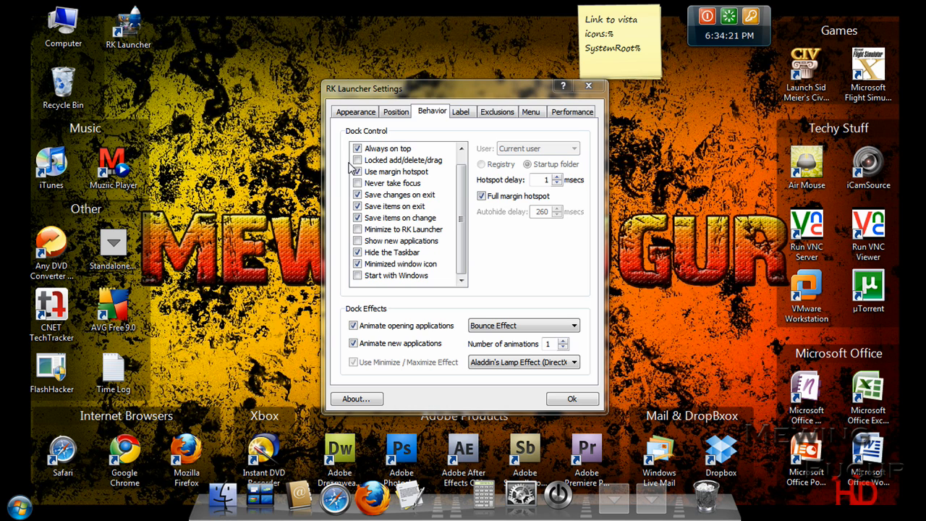
{"action": "left_click", "coordinate": [356, 111]}
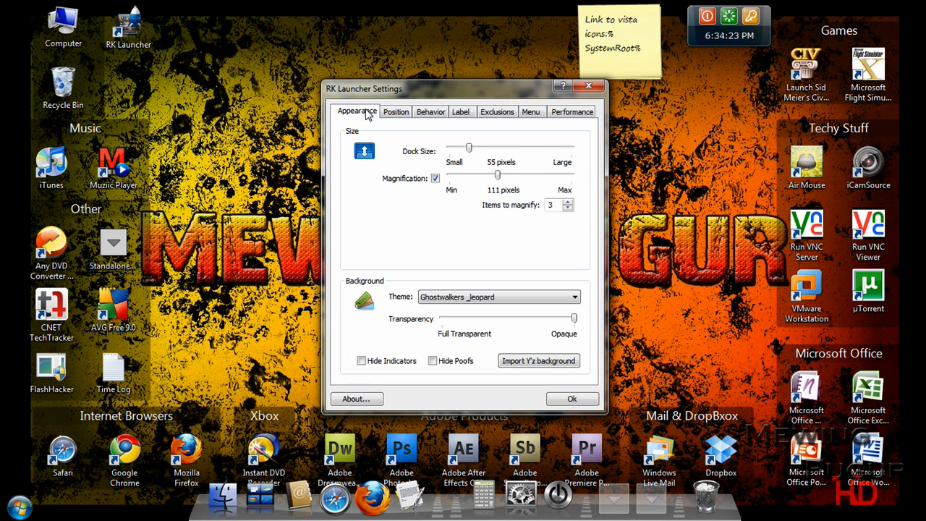
{"action": "left_click_drag", "start_coordinate": [469, 147], "coordinate": [474, 147]}
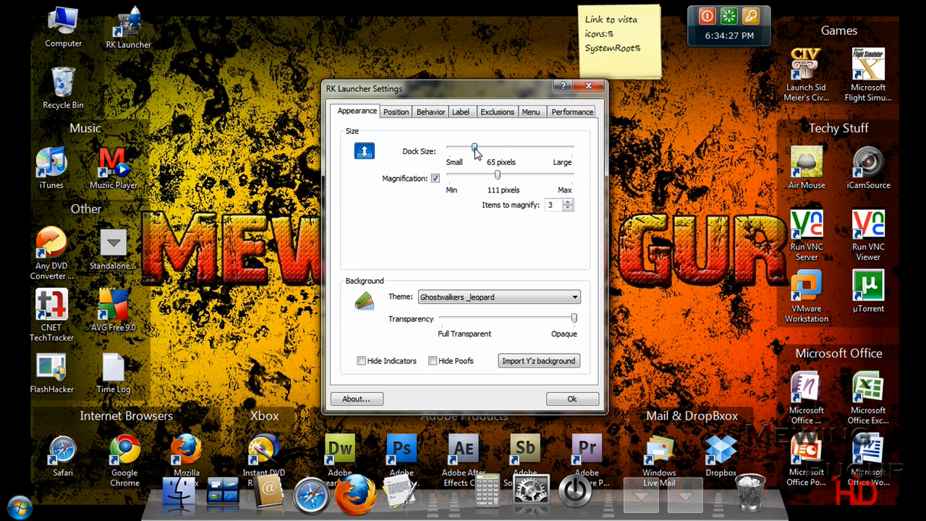
{"action": "left_click", "coordinate": [435, 178]}
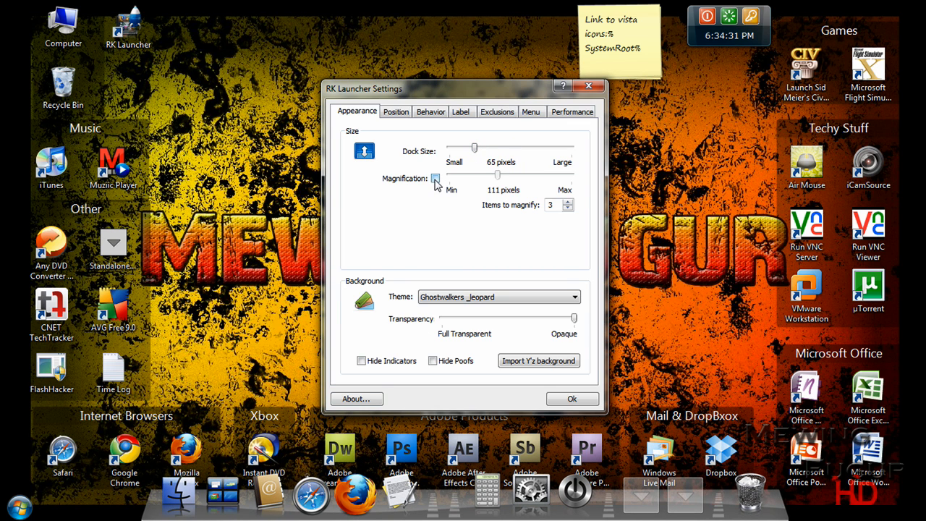
{"action": "left_click", "coordinate": [434, 178]}
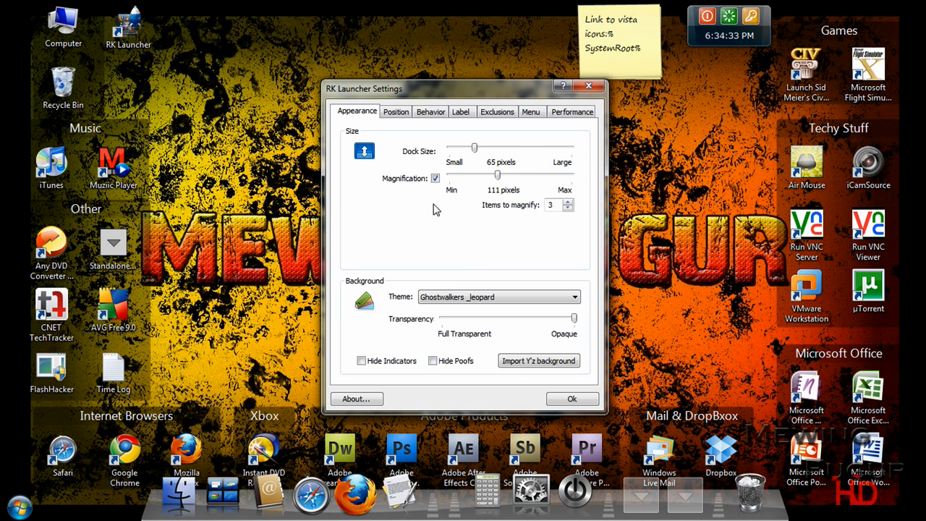
{"action": "mouse_move", "coordinate": [581, 197]}
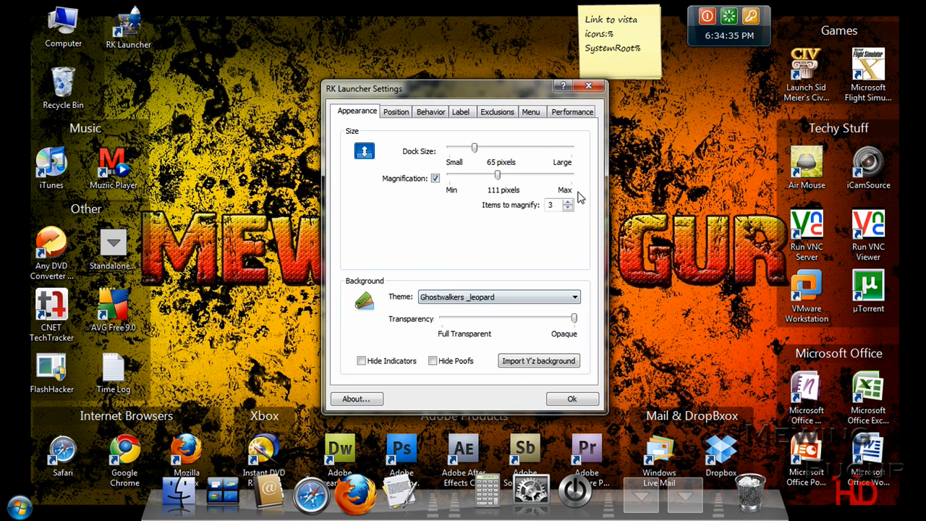
- Try the Venom Leopard theme and full transparency, then restore Ghostwalkers_leopard with an opaque background
{"action": "left_click", "coordinate": [570, 203]}
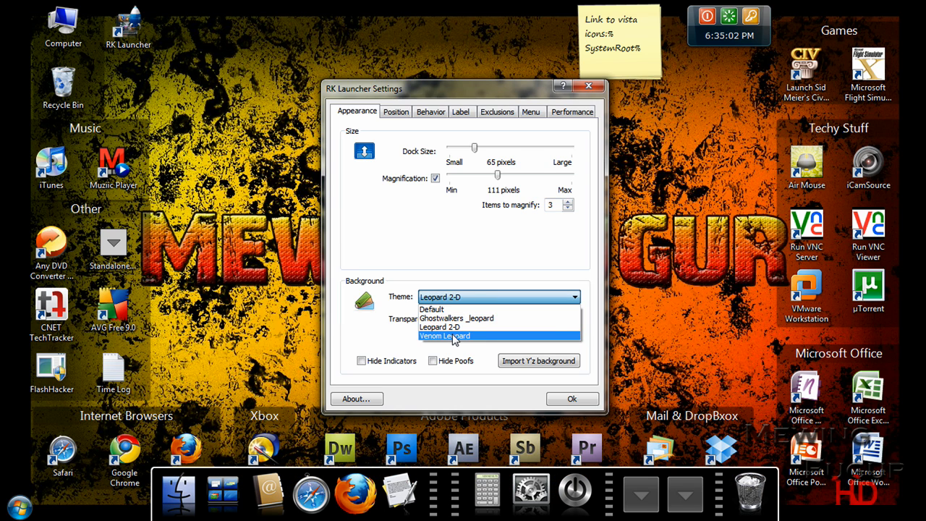
{"action": "left_click", "coordinate": [444, 335]}
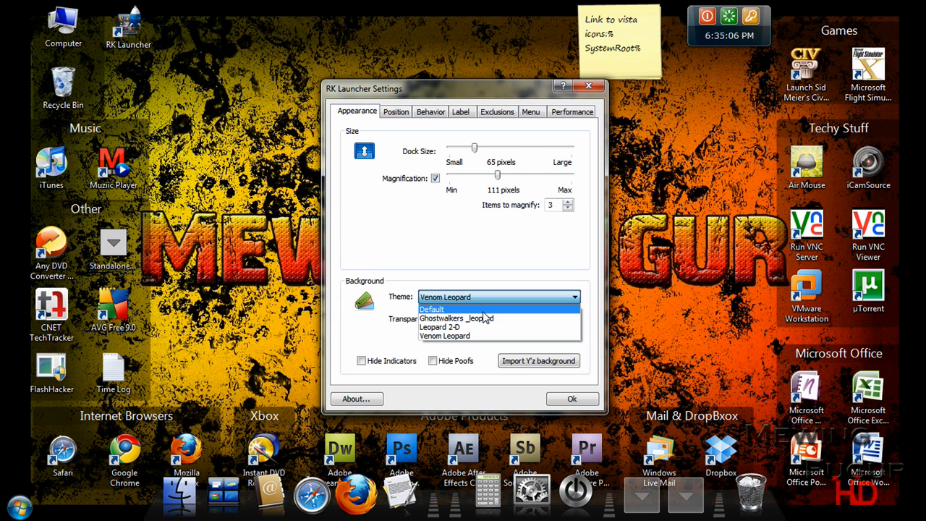
{"action": "left_click", "coordinate": [458, 318]}
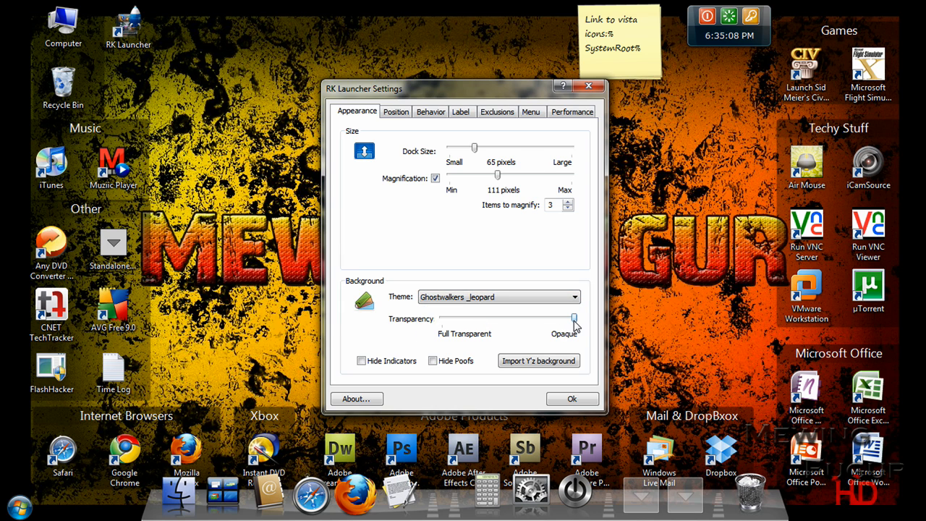
{"action": "left_click_drag", "start_coordinate": [573, 318], "coordinate": [447, 319]}
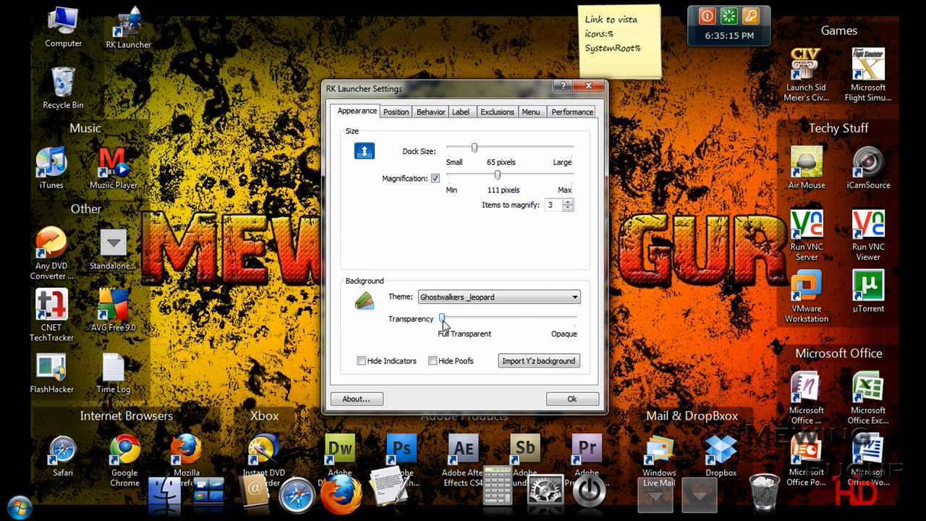
{"action": "left_click_drag", "start_coordinate": [443, 316], "coordinate": [573, 317]}
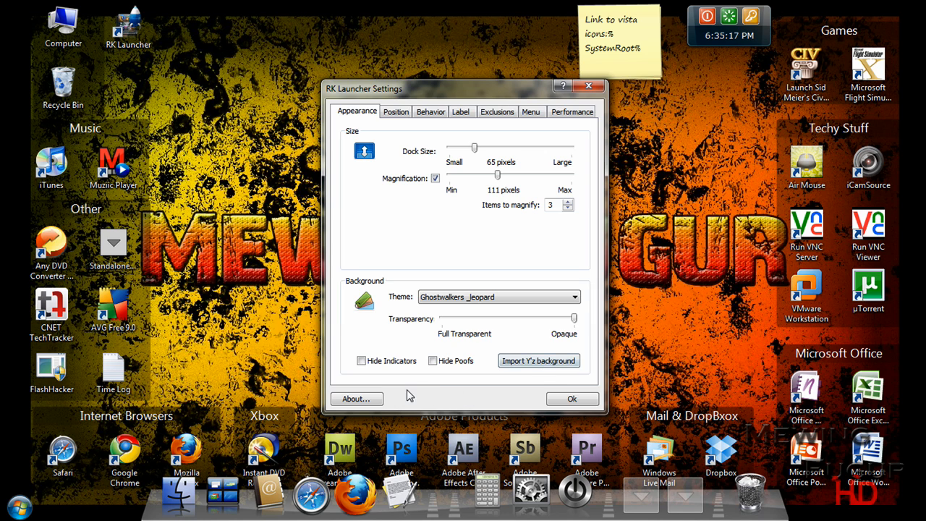
{"action": "mouse_move", "coordinate": [489, 482]}
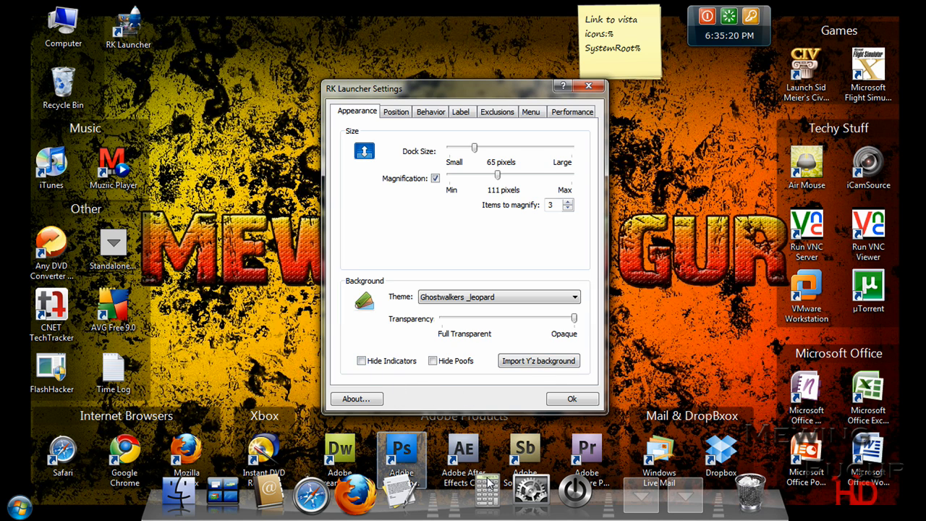
{"action": "mouse_move", "coordinate": [534, 507]}
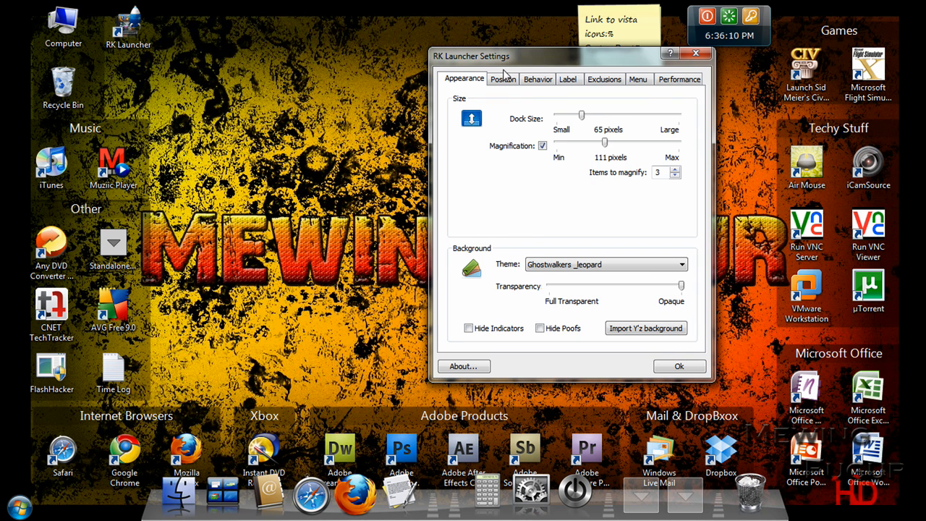
- In the Position settings, try the right screen edge then keep the dock at the bottom
{"action": "left_click", "coordinate": [503, 78]}
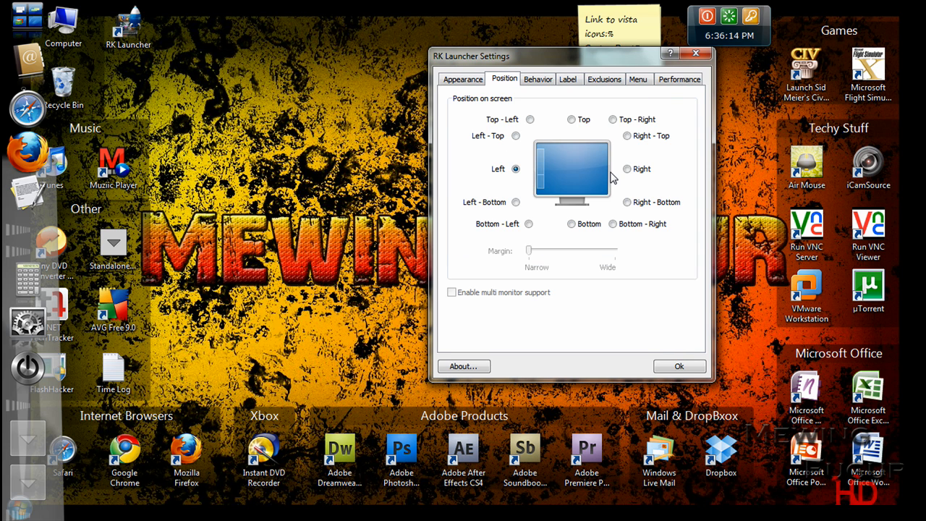
{"action": "left_click", "coordinate": [624, 168]}
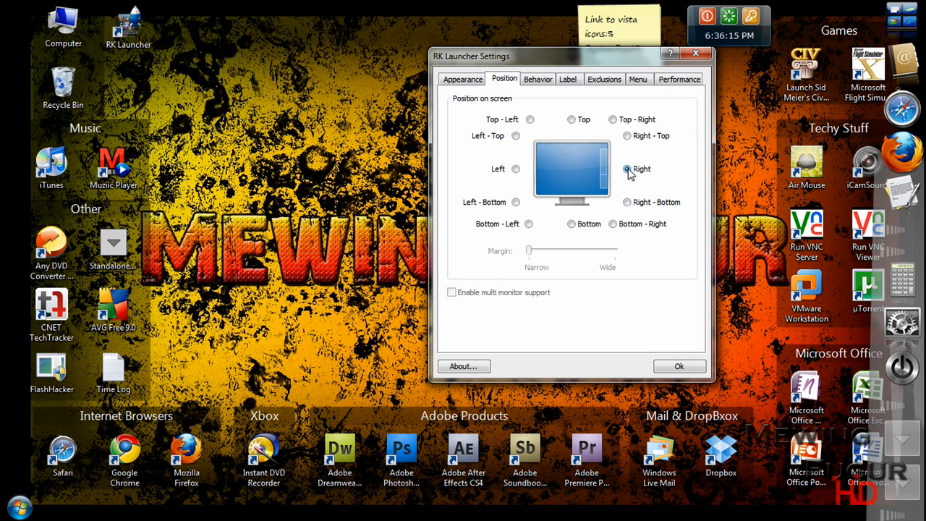
{"action": "left_click", "coordinate": [622, 168]}
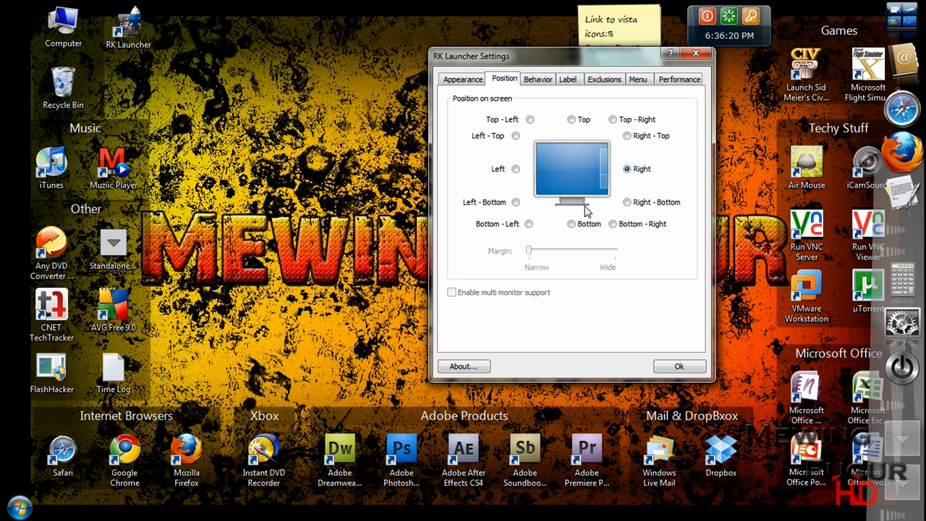
{"action": "left_click", "coordinate": [570, 223]}
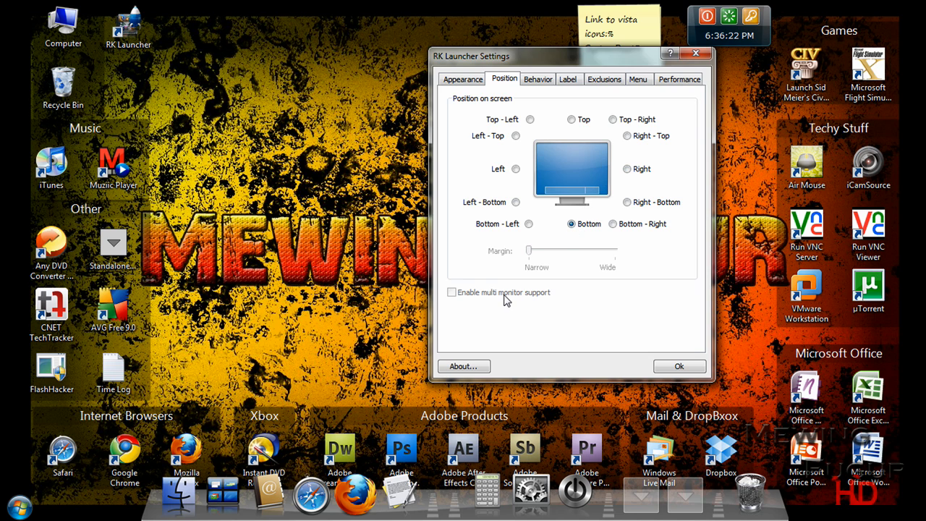
{"action": "mouse_move", "coordinate": [461, 303]}
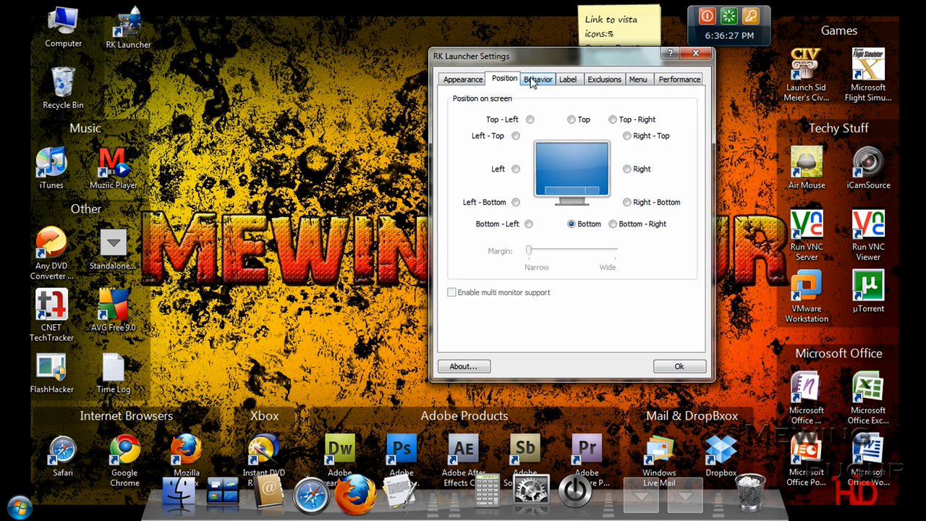
- Look through the Behavior, Label, Exclusions, Menu and Performance settings pages in turn
{"action": "left_click", "coordinate": [538, 78]}
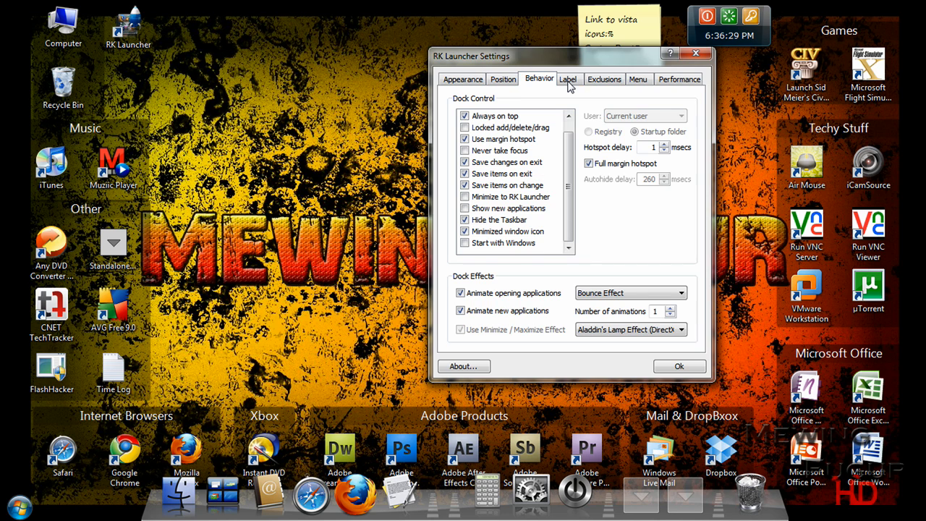
{"action": "left_click", "coordinate": [567, 78]}
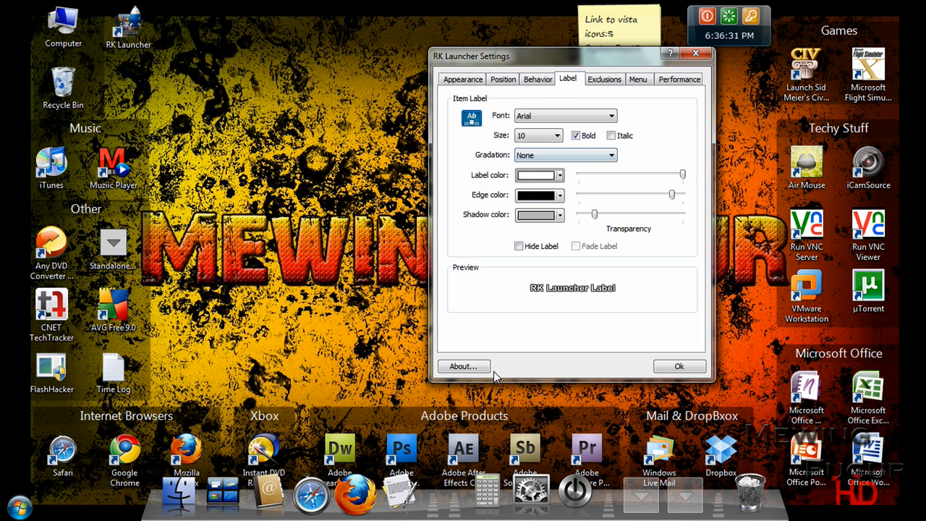
{"action": "left_click", "coordinate": [605, 78]}
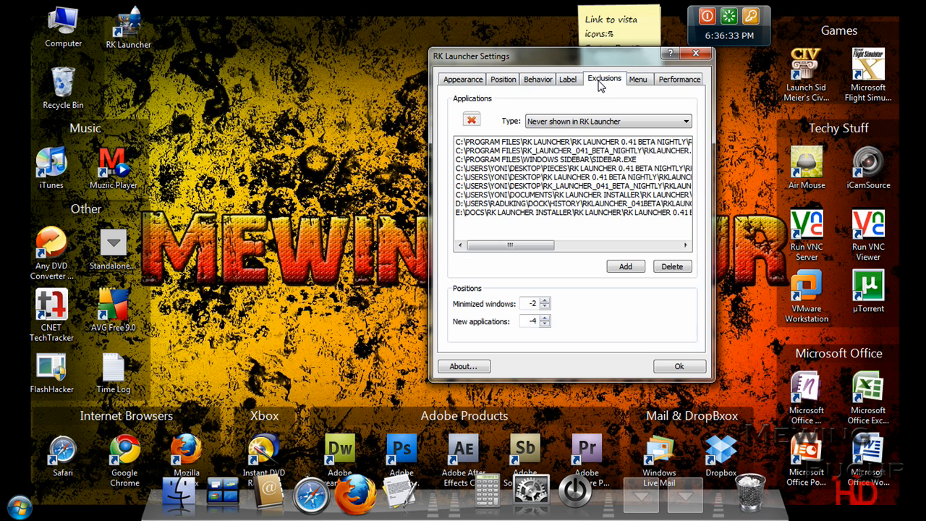
{"action": "left_click", "coordinate": [636, 78]}
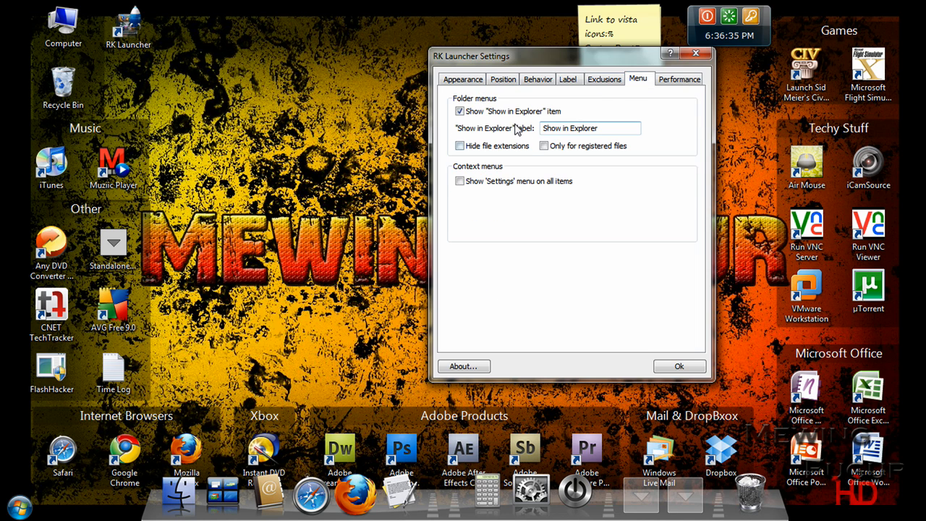
{"action": "left_click", "coordinate": [678, 78]}
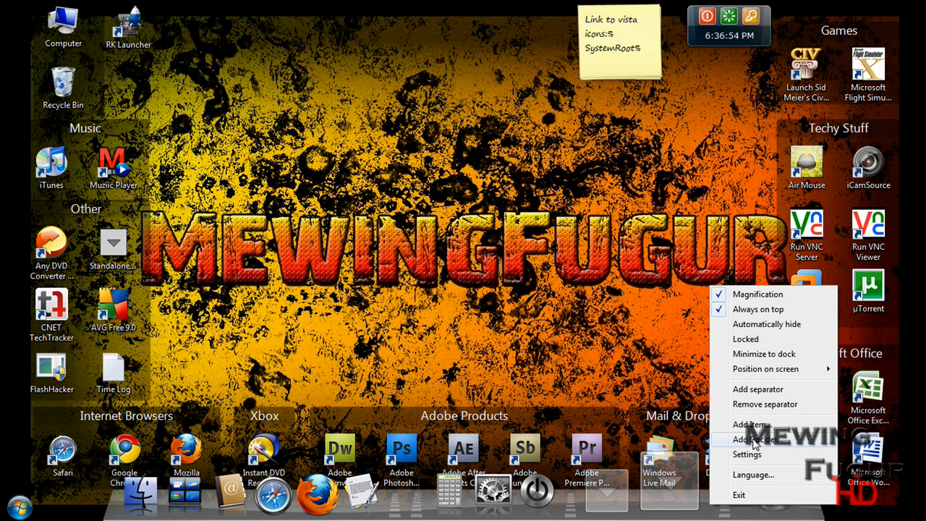
- Browse the StackDocklet variants and add the plain StackDocklet to the dock
{"action": "left_click", "coordinate": [755, 440]}
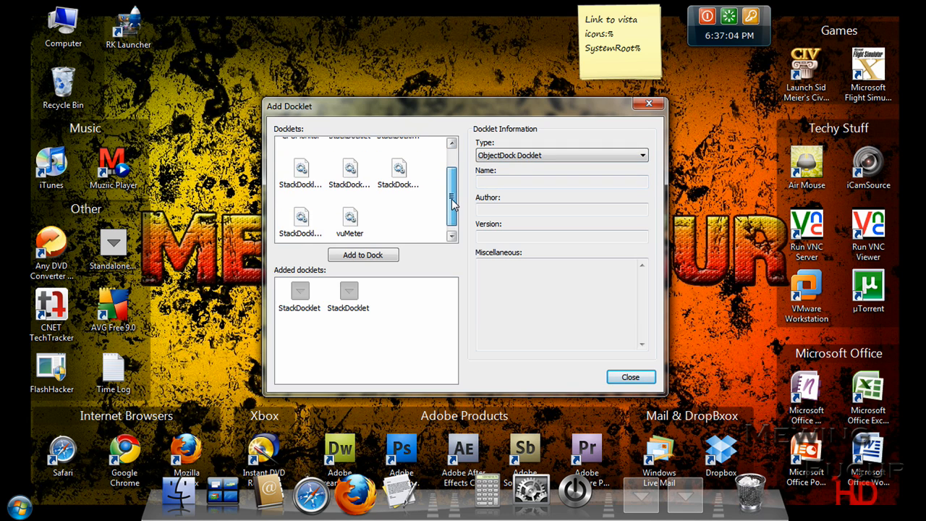
{"action": "left_click", "coordinate": [398, 191]}
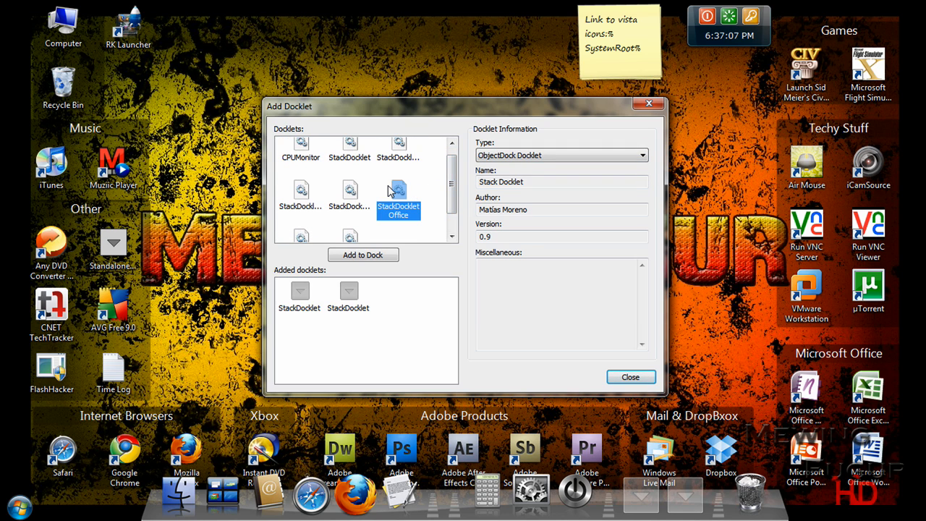
{"action": "left_click", "coordinate": [301, 195]}
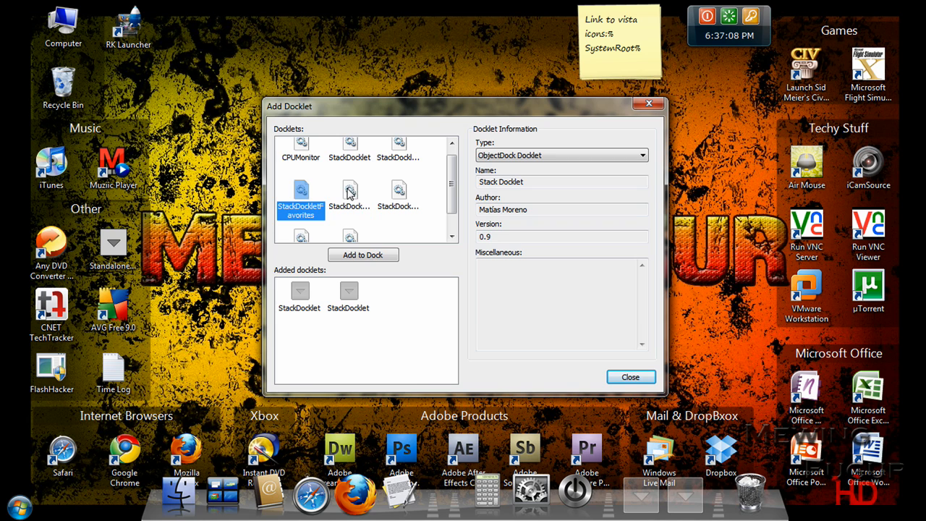
{"action": "left_click", "coordinate": [400, 151]}
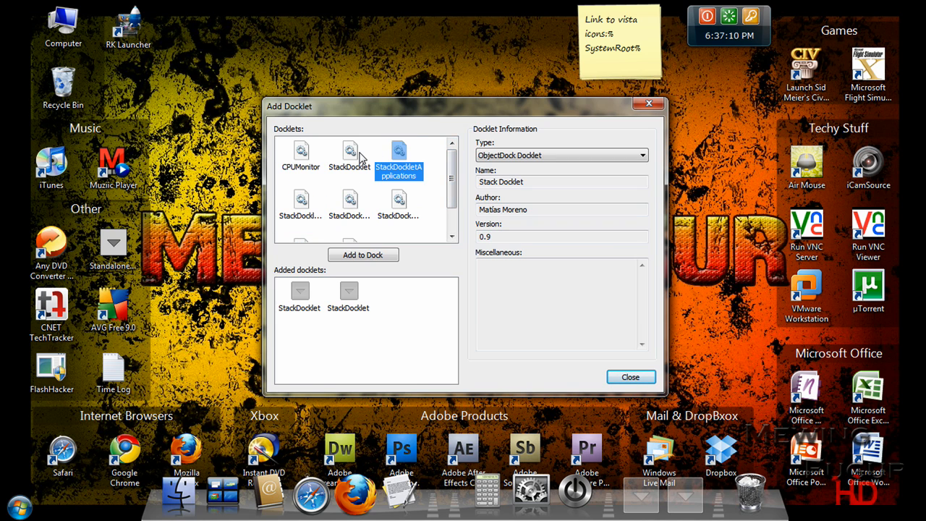
{"action": "left_click", "coordinate": [350, 152]}
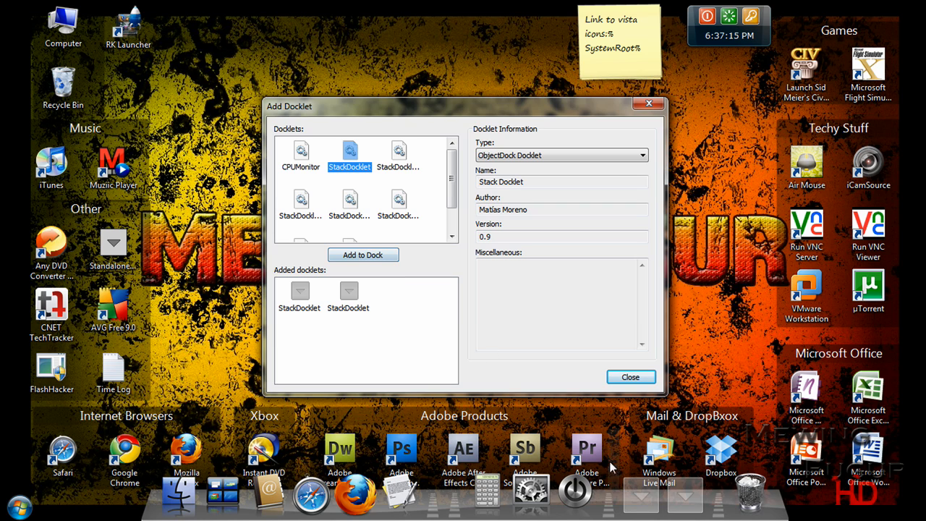
{"action": "left_click", "coordinate": [629, 376]}
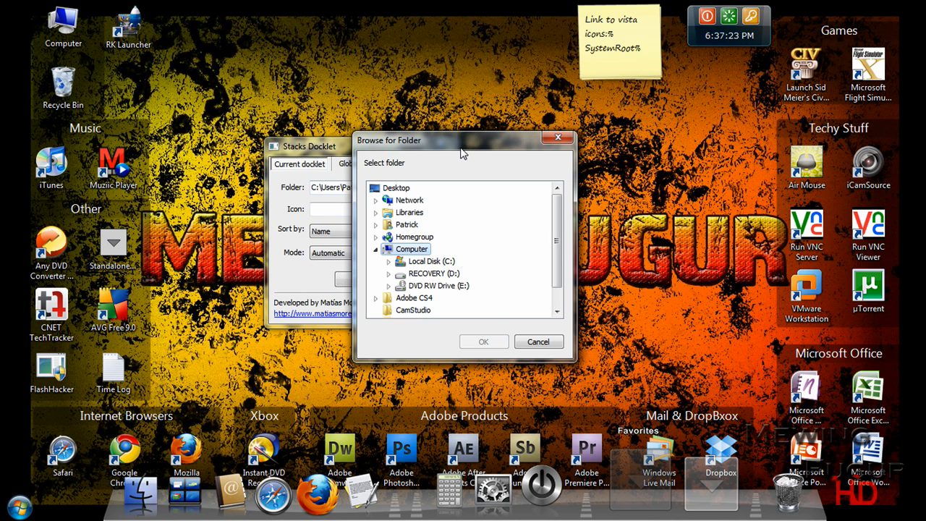
- Set the new stack docklet to the Favorites folder and confirm its settings
{"action": "left_click_drag", "start_coordinate": [463, 140], "coordinate": [411, 55]}
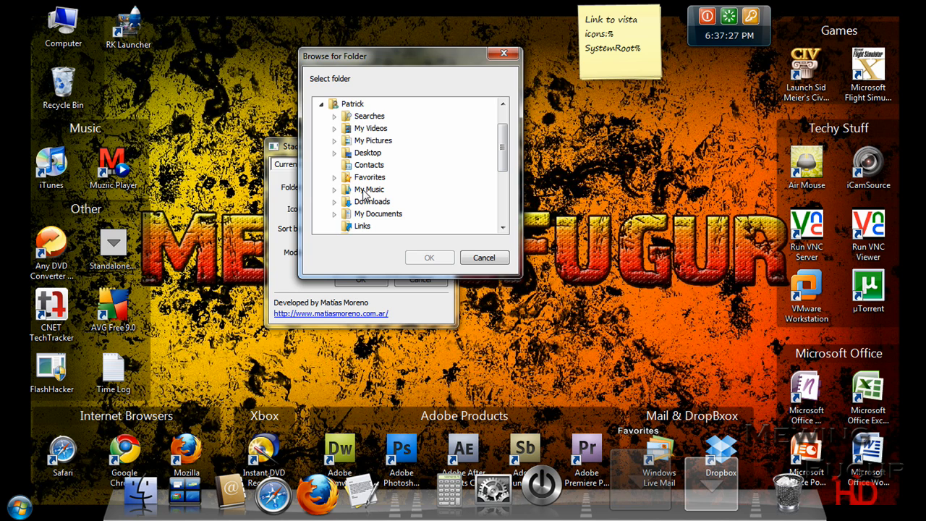
{"action": "left_click", "coordinate": [334, 176]}
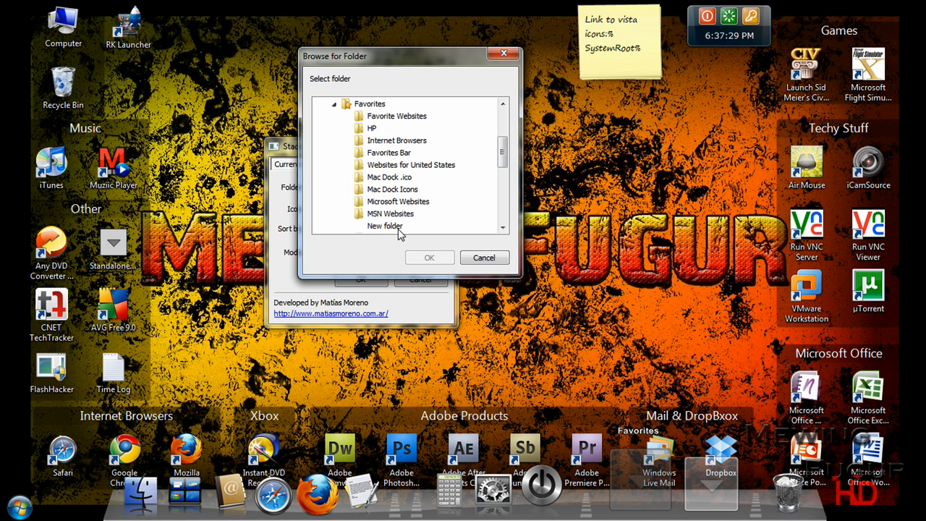
{"action": "scroll", "scroll_direction": "down", "scroll_amount": 3}
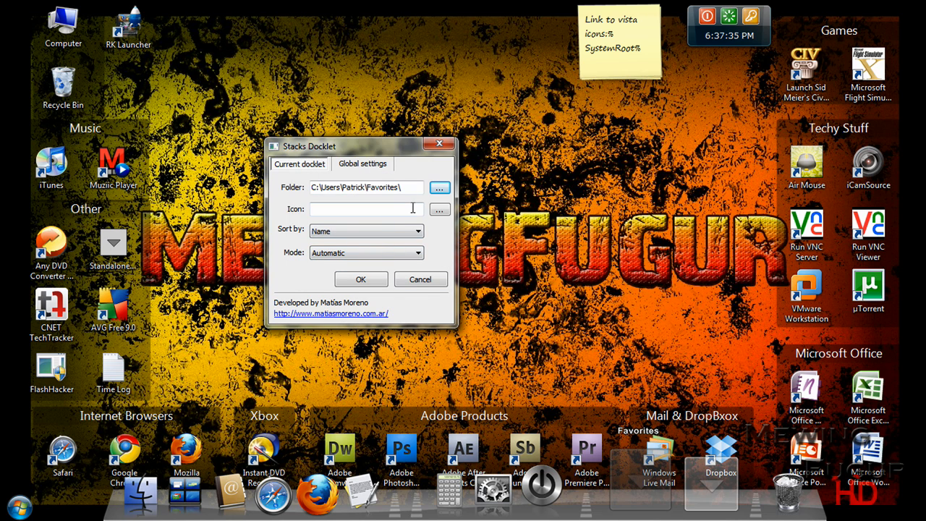
{"action": "left_click", "coordinate": [419, 278]}
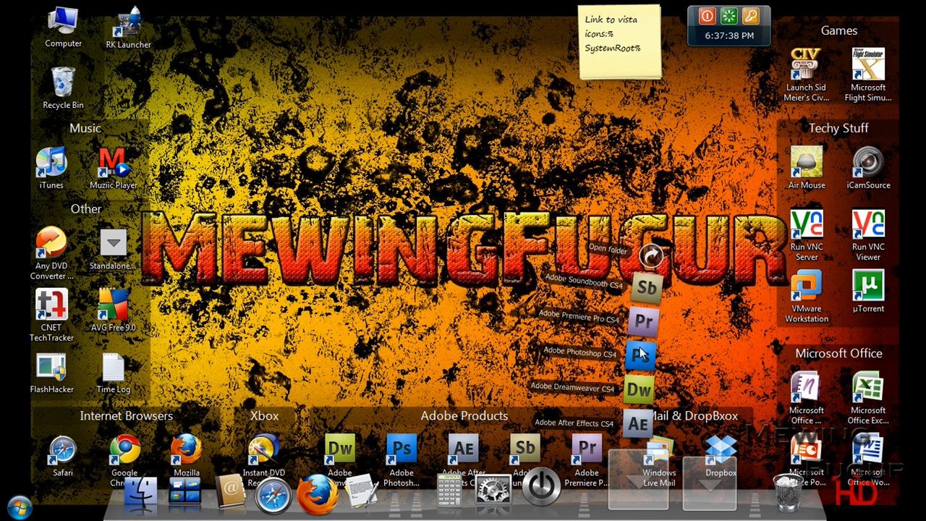
{"action": "mouse_move", "coordinate": [620, 397]}
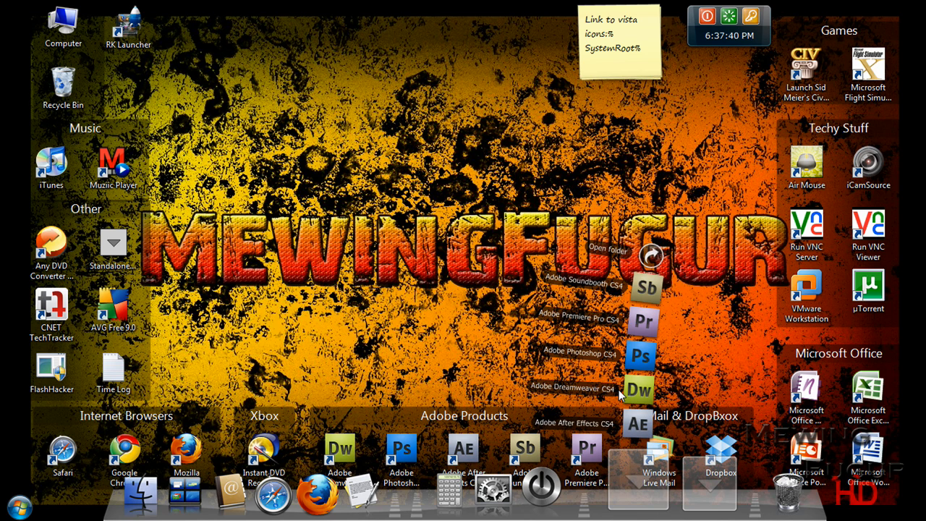
{"action": "mouse_move", "coordinate": [640, 298]}
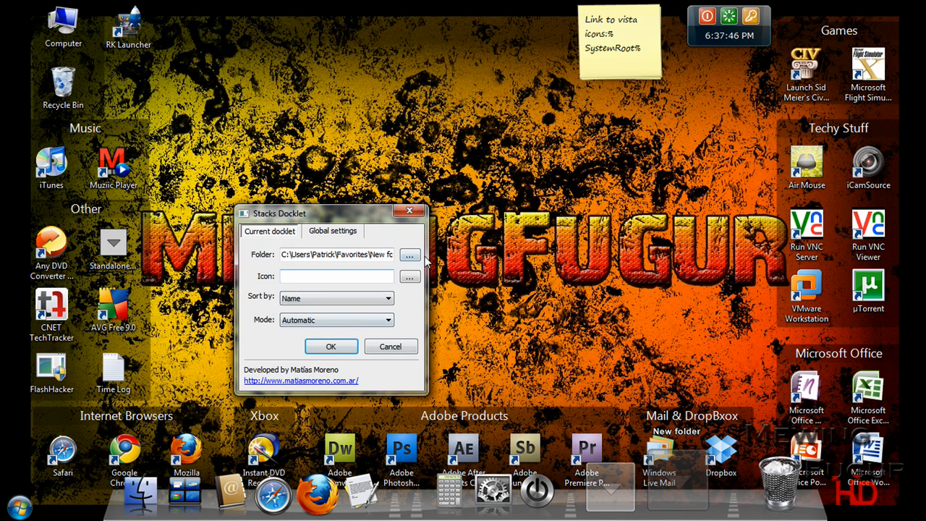
{"action": "left_click", "coordinate": [409, 255]}
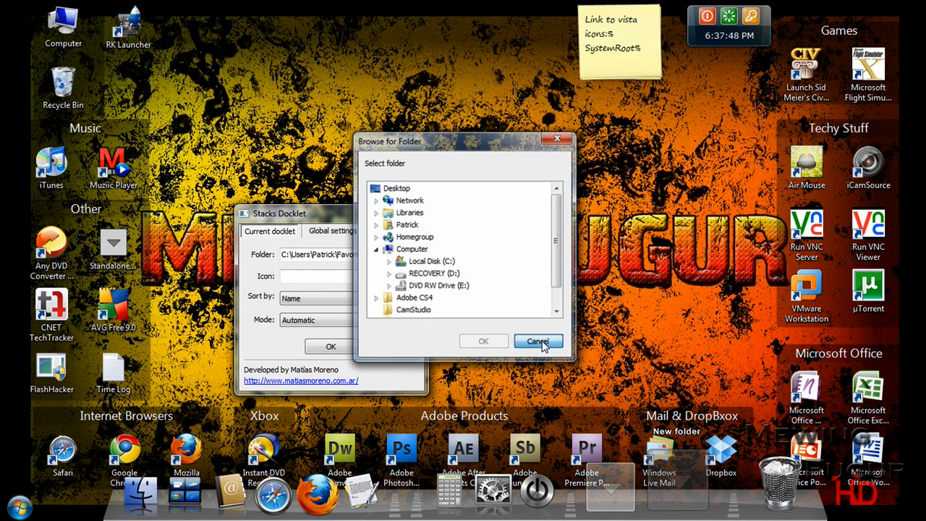
{"action": "left_click", "coordinate": [538, 341]}
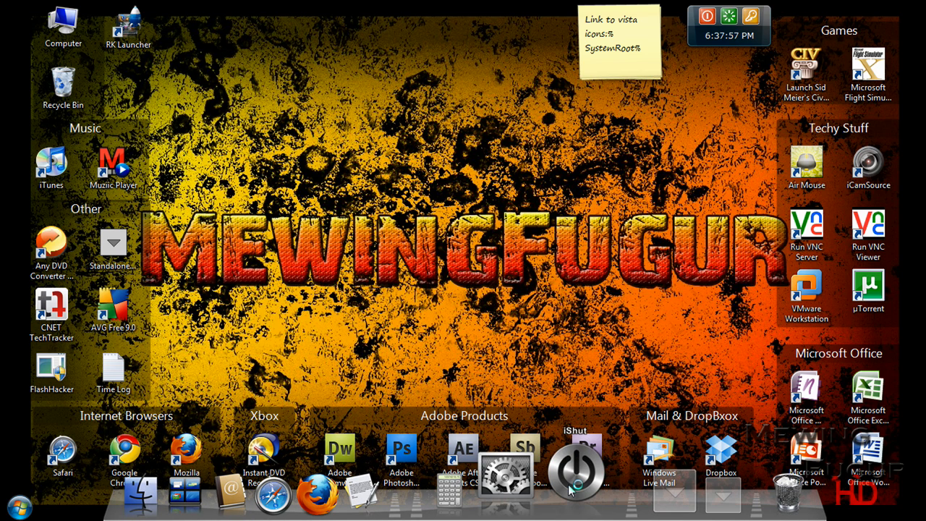
{"action": "left_click", "coordinate": [576, 470]}
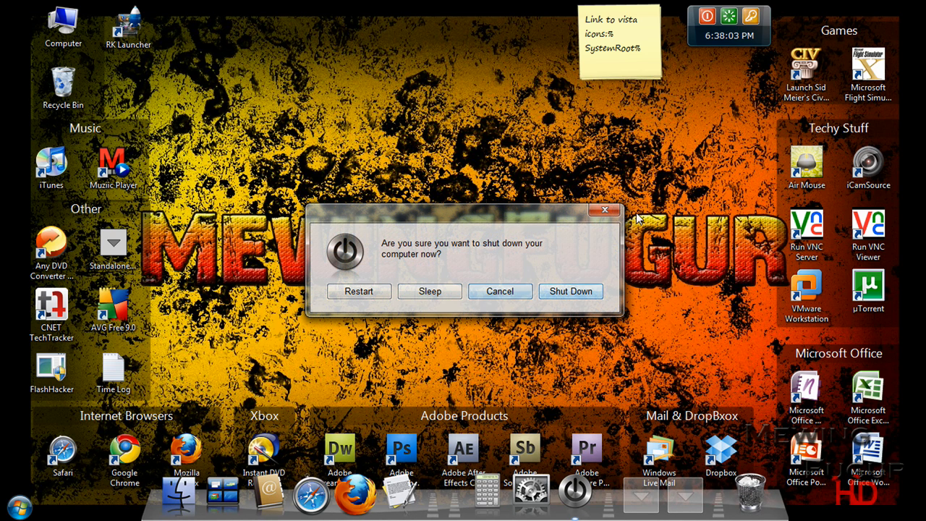
{"action": "left_click", "coordinate": [499, 291]}
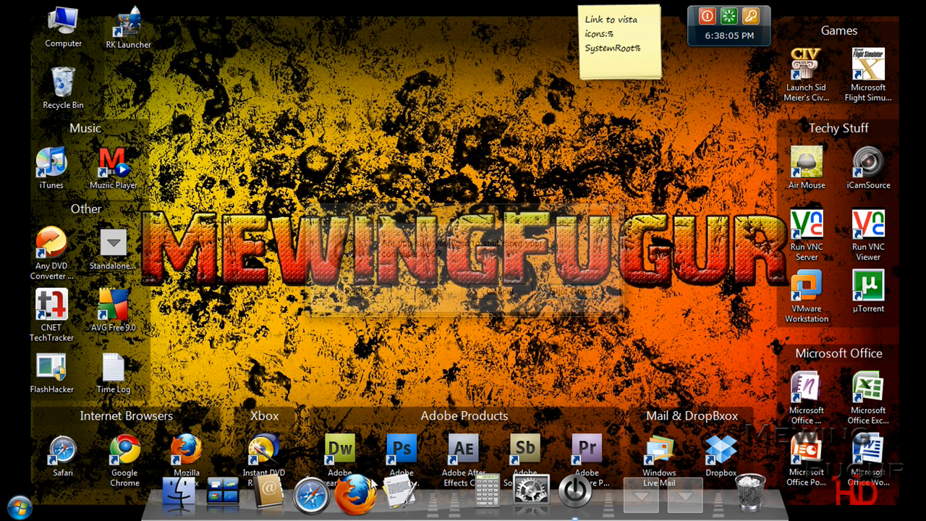